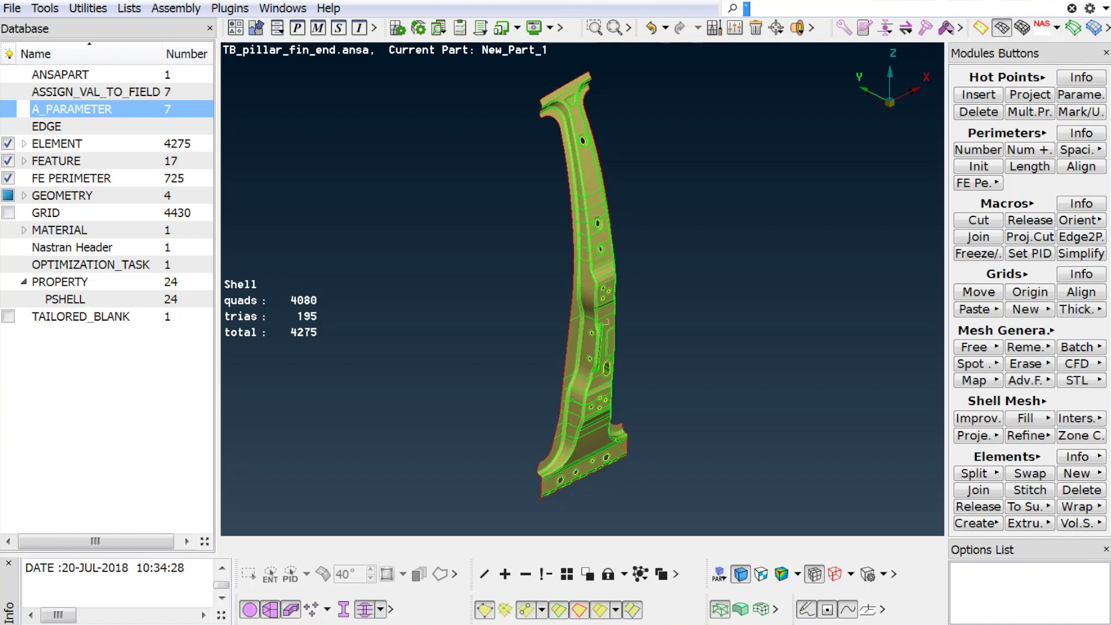
# - Show the TAILORED_BLANK zones on the pillar and open the entity for editing
pyautogui.click(7, 315)
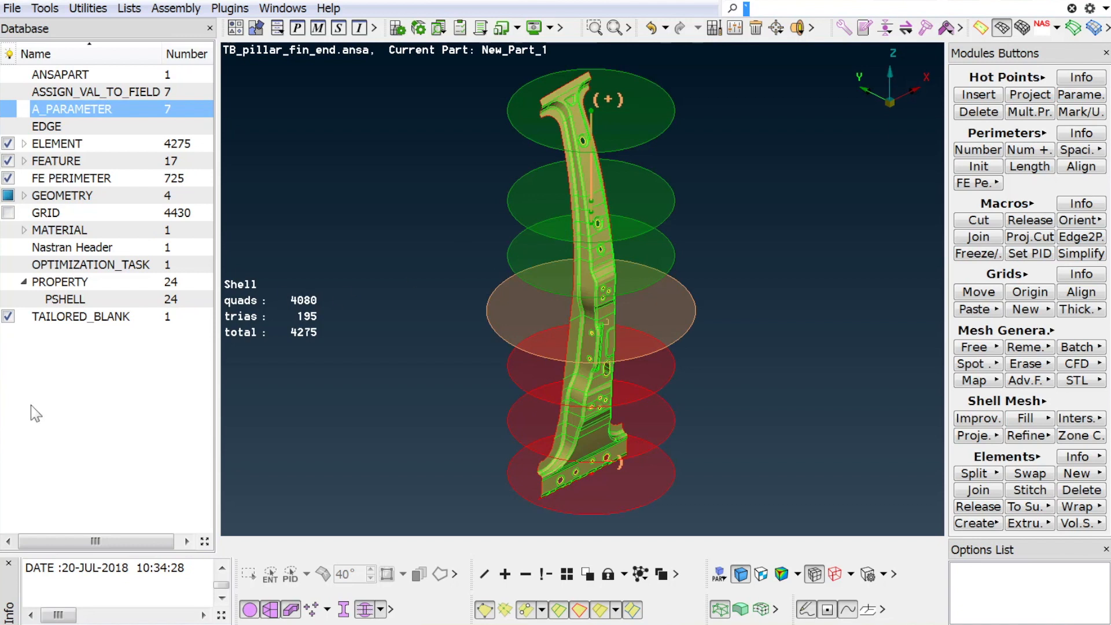
pyautogui.moveTo(347, 315)
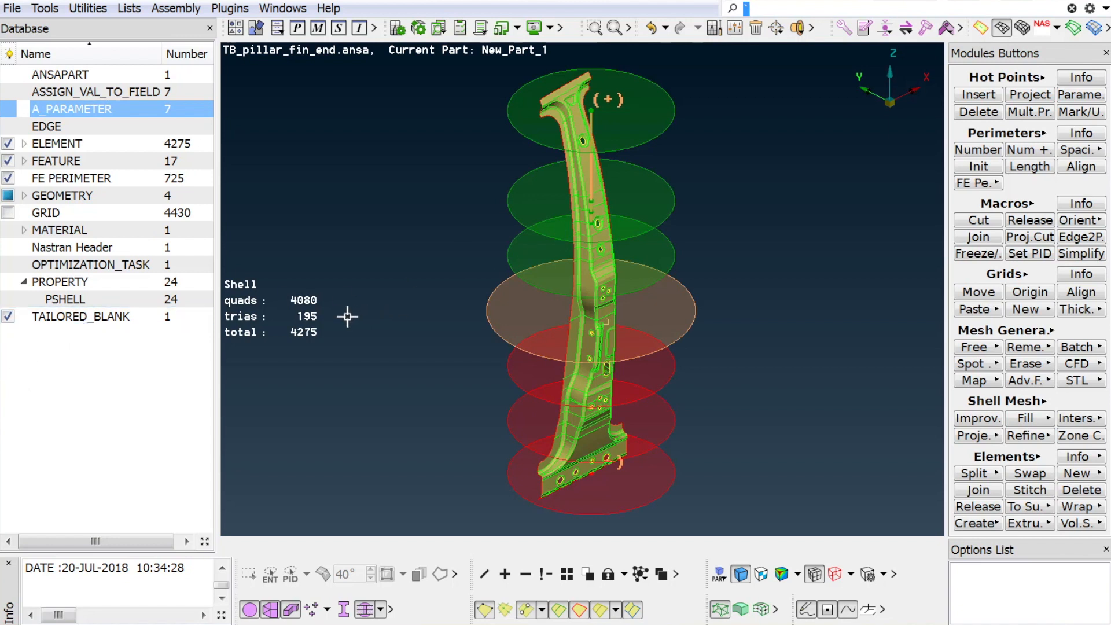
pyautogui.moveTo(370, 322)
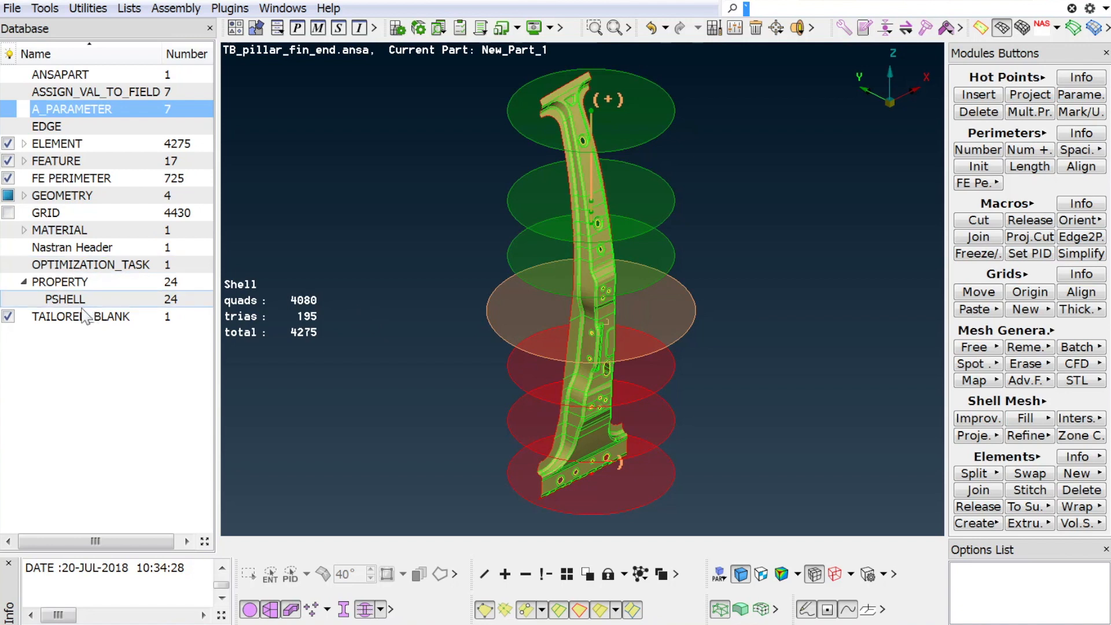
pyautogui.click(720, 573)
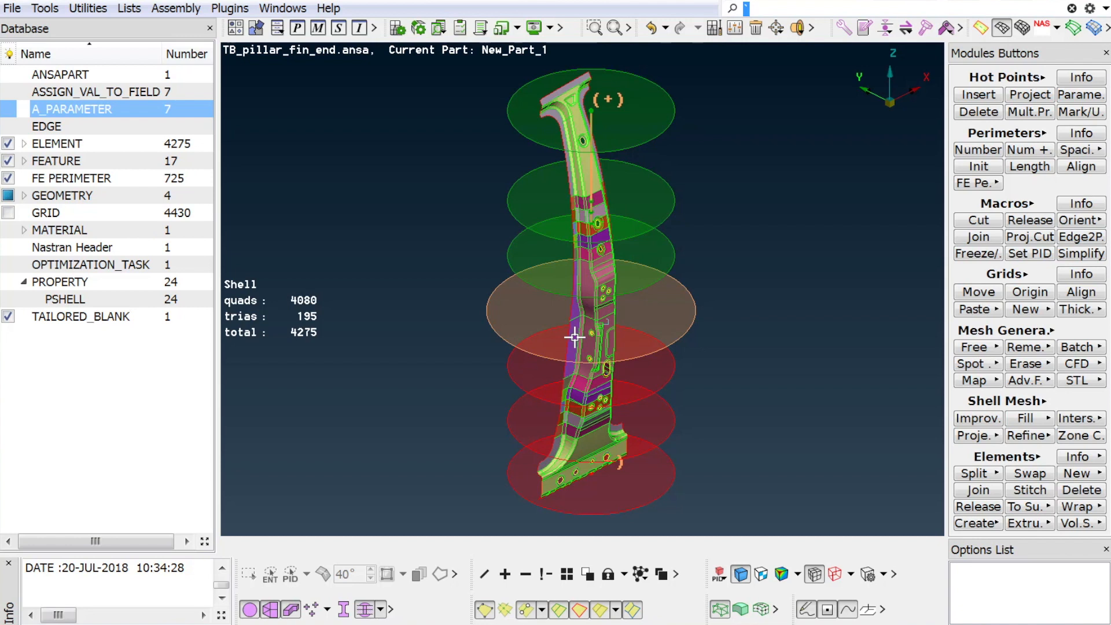
pyautogui.moveTo(534, 335)
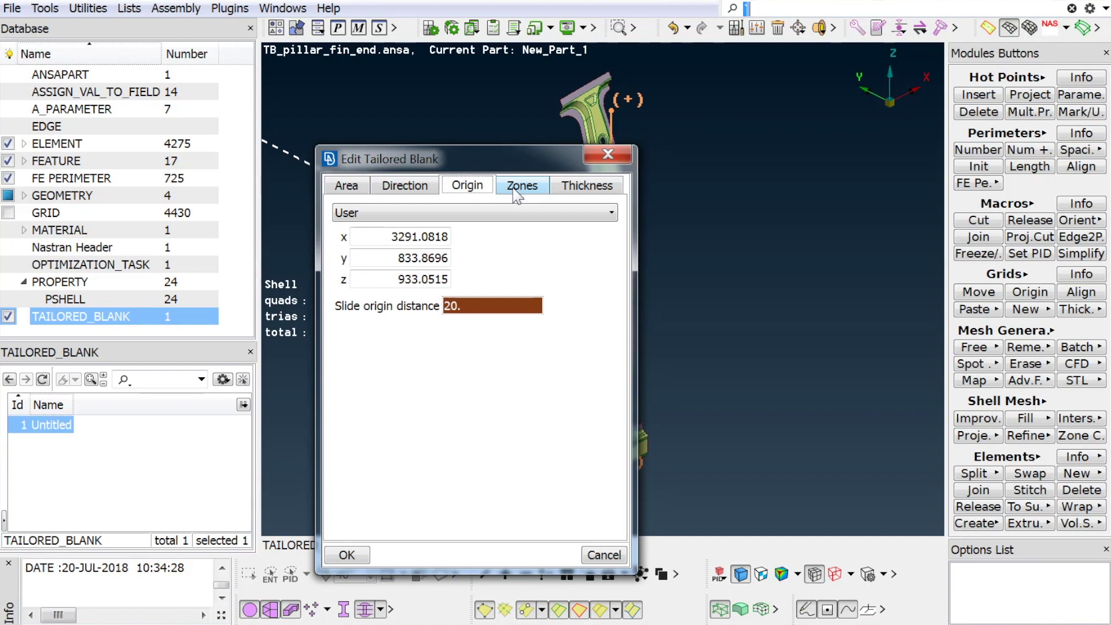
# - Review the three mirrored positive-direction regions under Zones, then close the editor
pyautogui.click(522, 185)
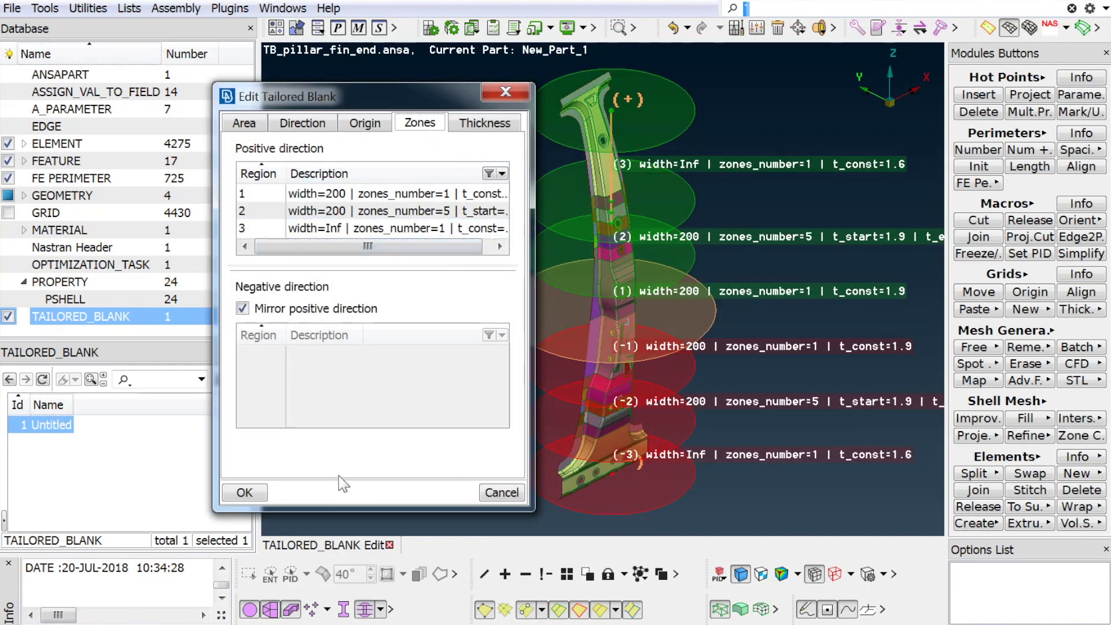
pyautogui.click(244, 492)
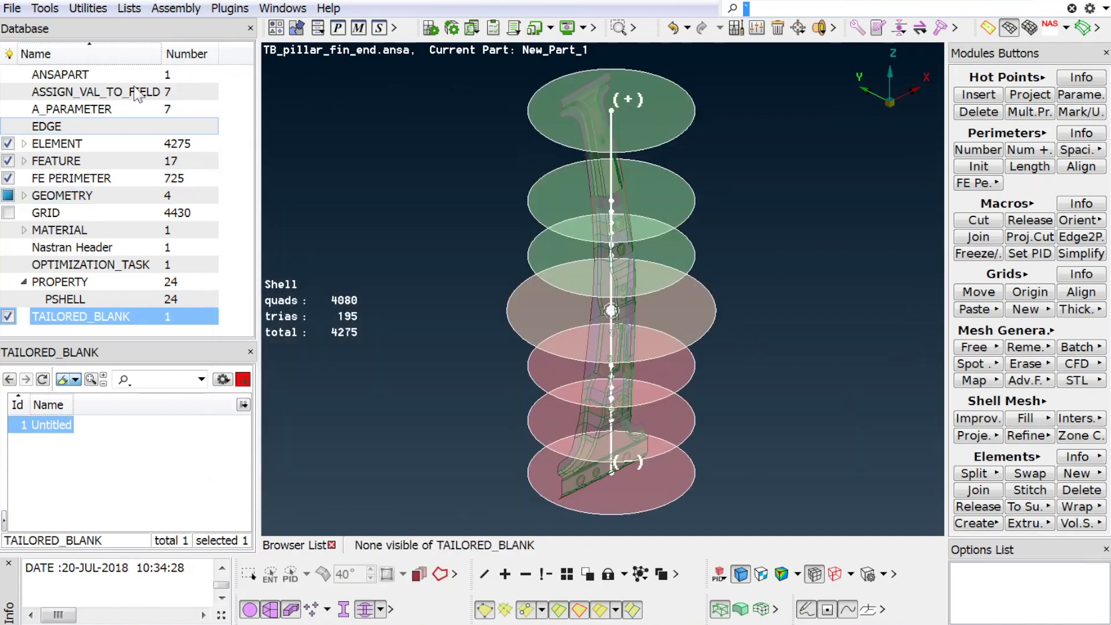
# - List the seven A_PARAMETER entries created by the tailored blank
pyautogui.click(72, 109)
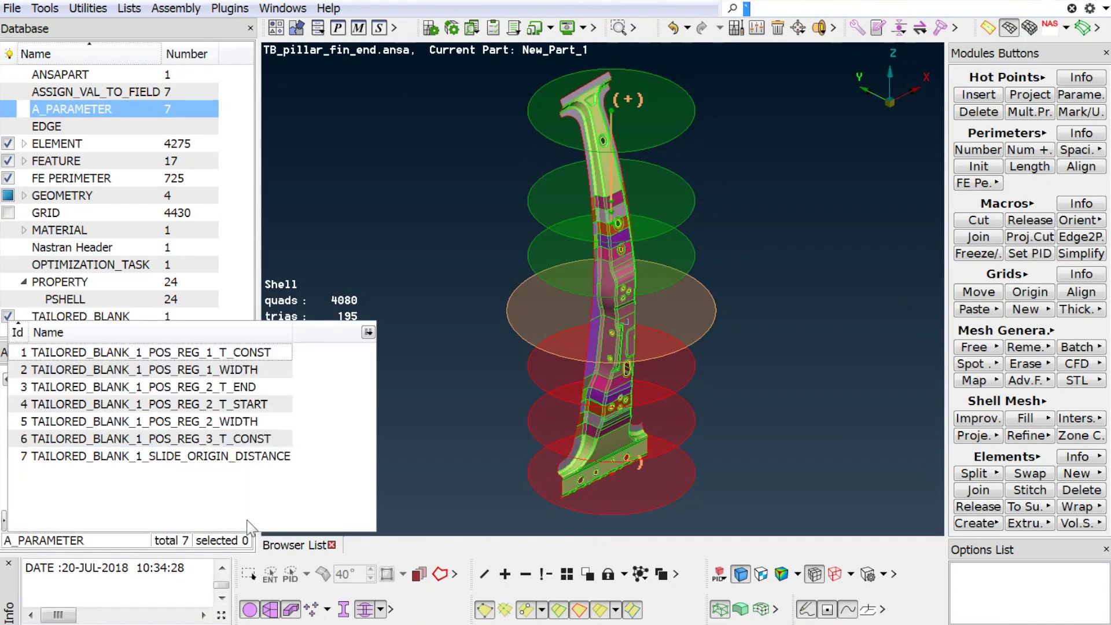
pyautogui.moveTo(255, 509)
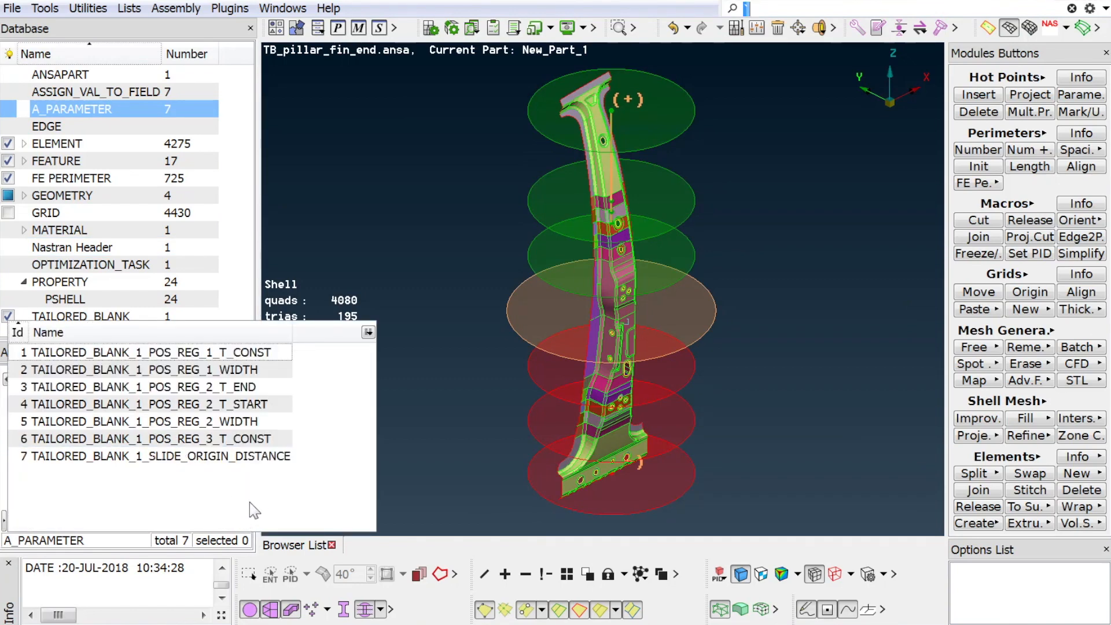
pyautogui.moveTo(669, 370)
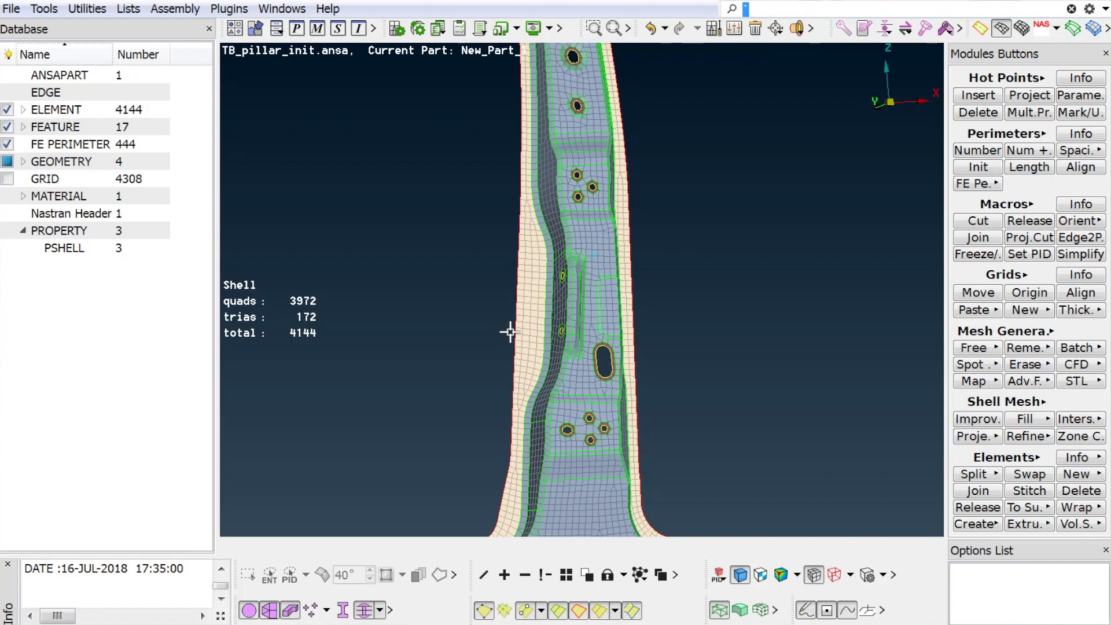
pyautogui.moveTo(509, 365)
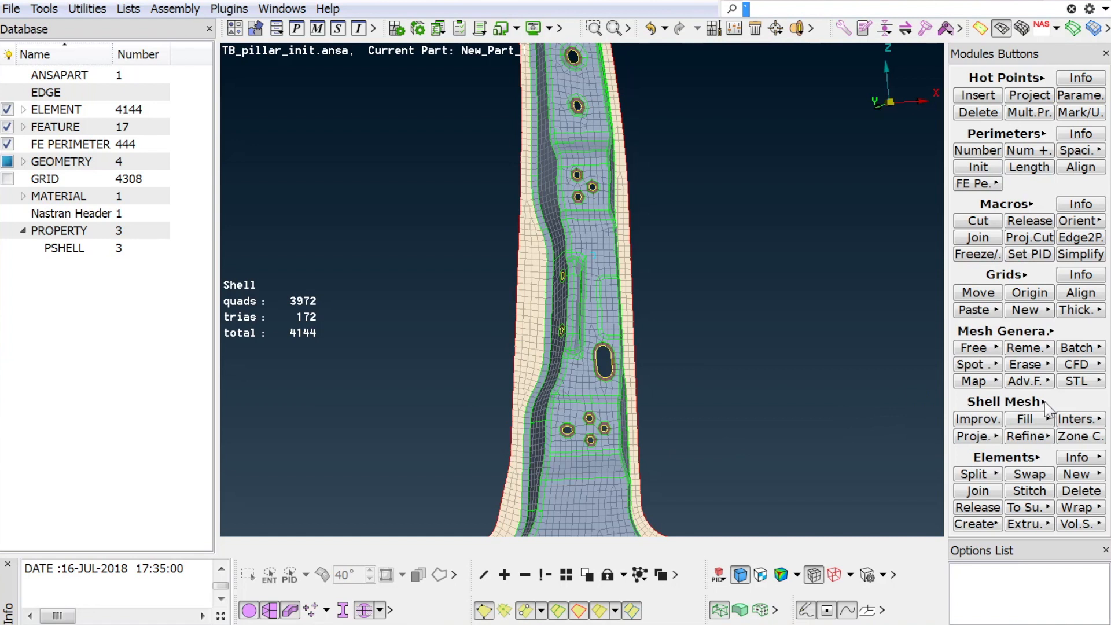
# - Expand the Shell Mesh group to reveal the Tailored Blank function
pyautogui.click(1006, 402)
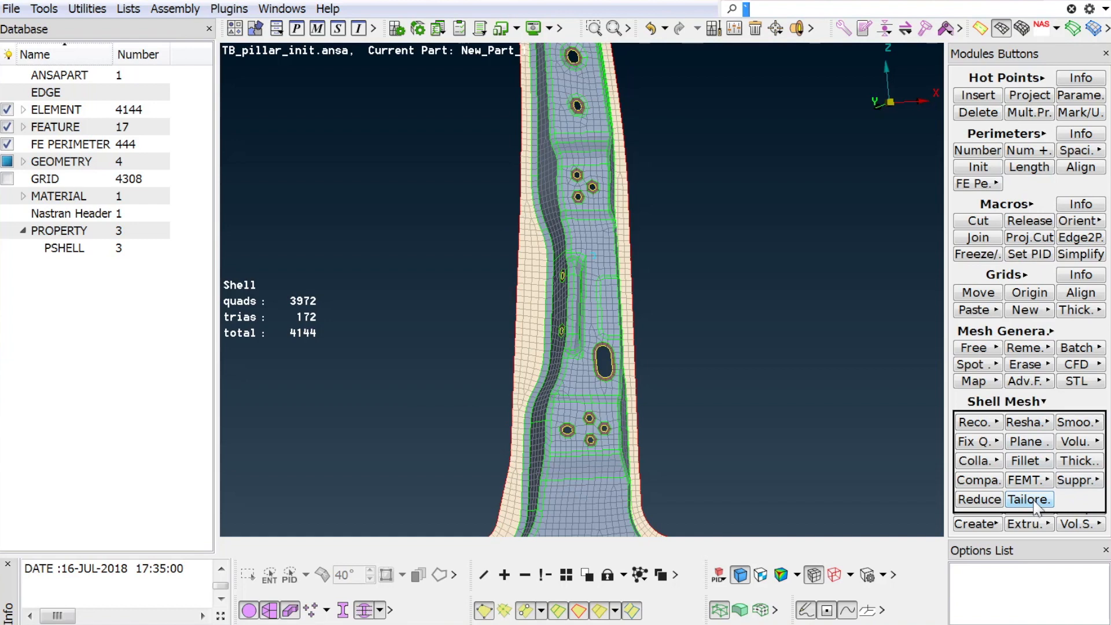
pyautogui.moveTo(1034, 516)
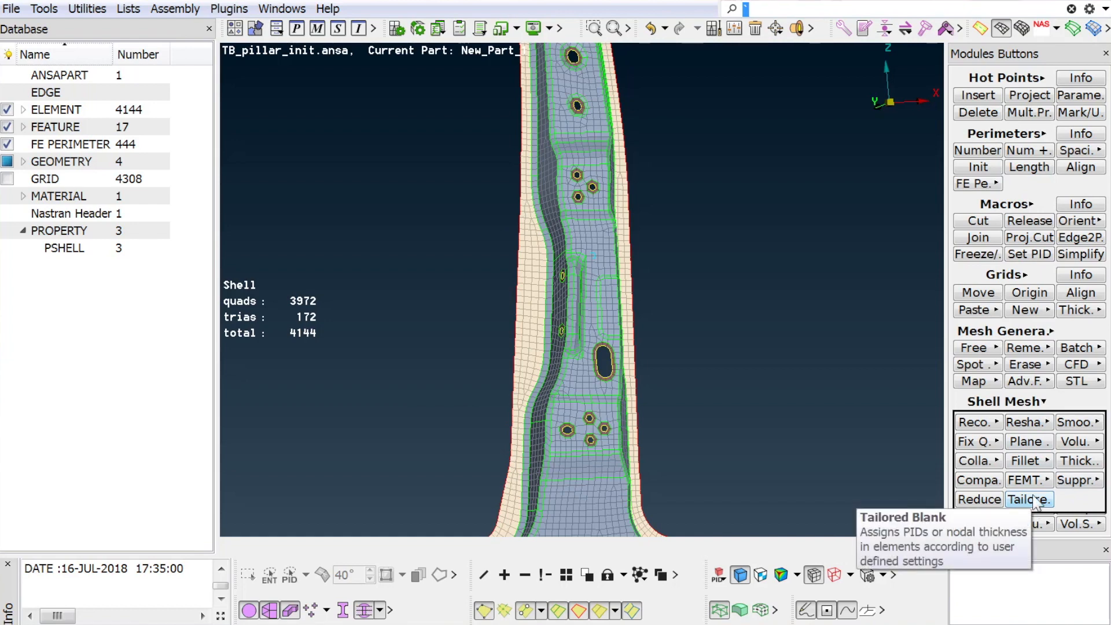
# - Start a new Tailored Blank definition at the Area step
pyautogui.click(1030, 500)
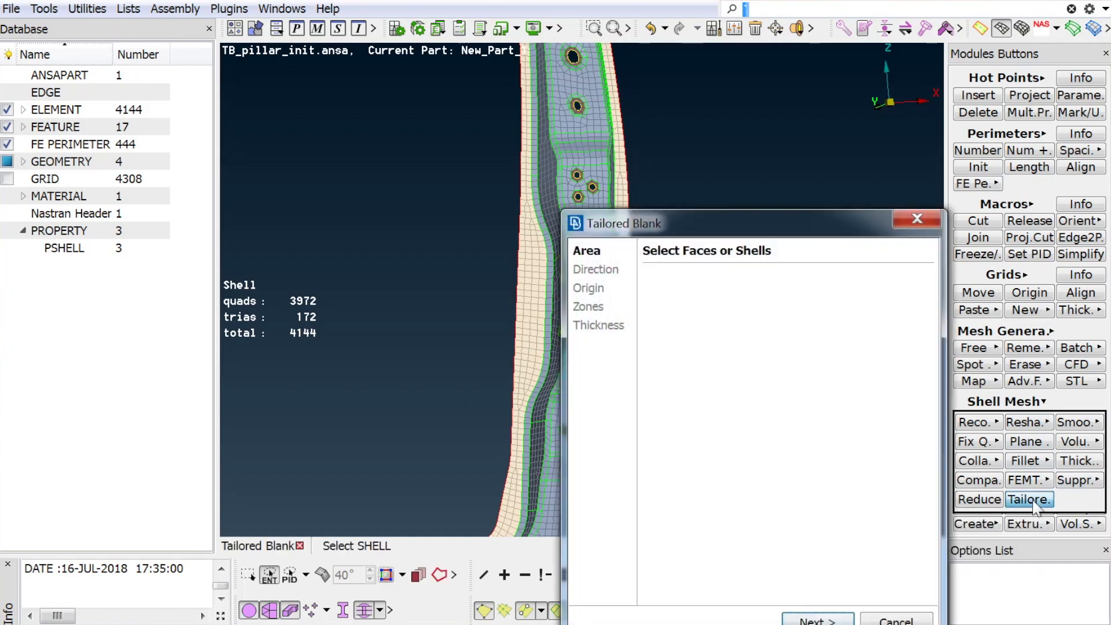
pyautogui.moveTo(689, 365)
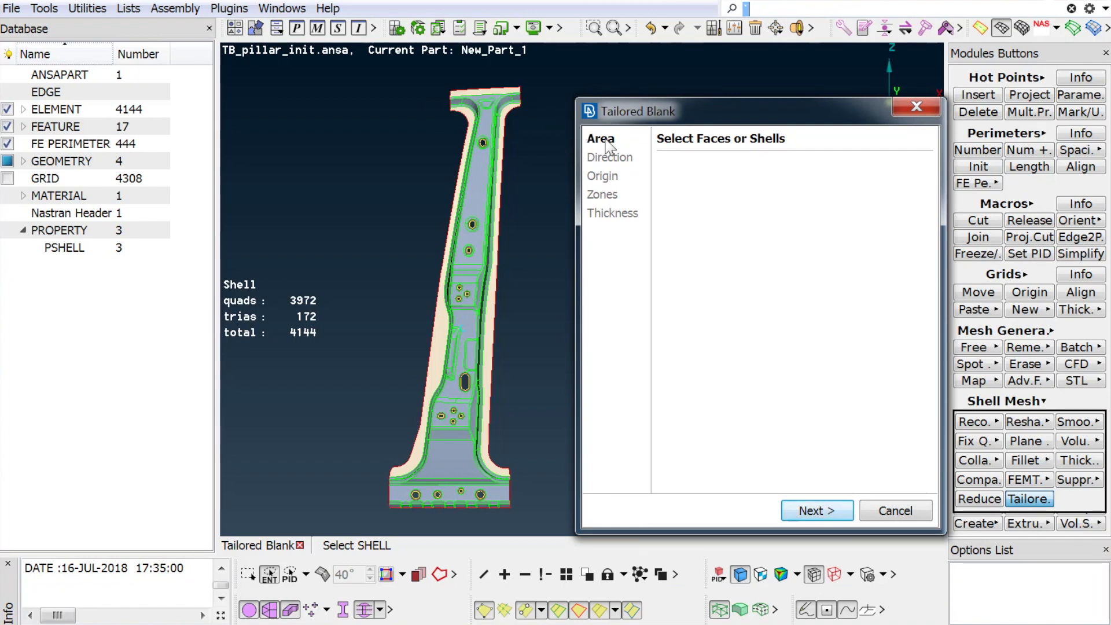
pyautogui.moveTo(418, 370)
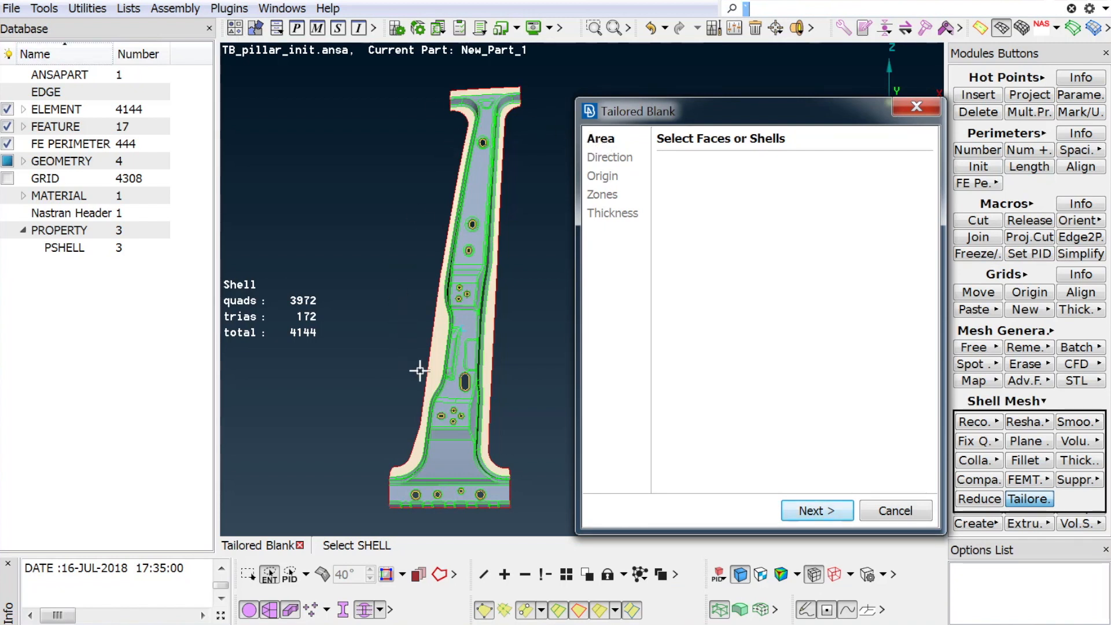
pyautogui.moveTo(412, 299)
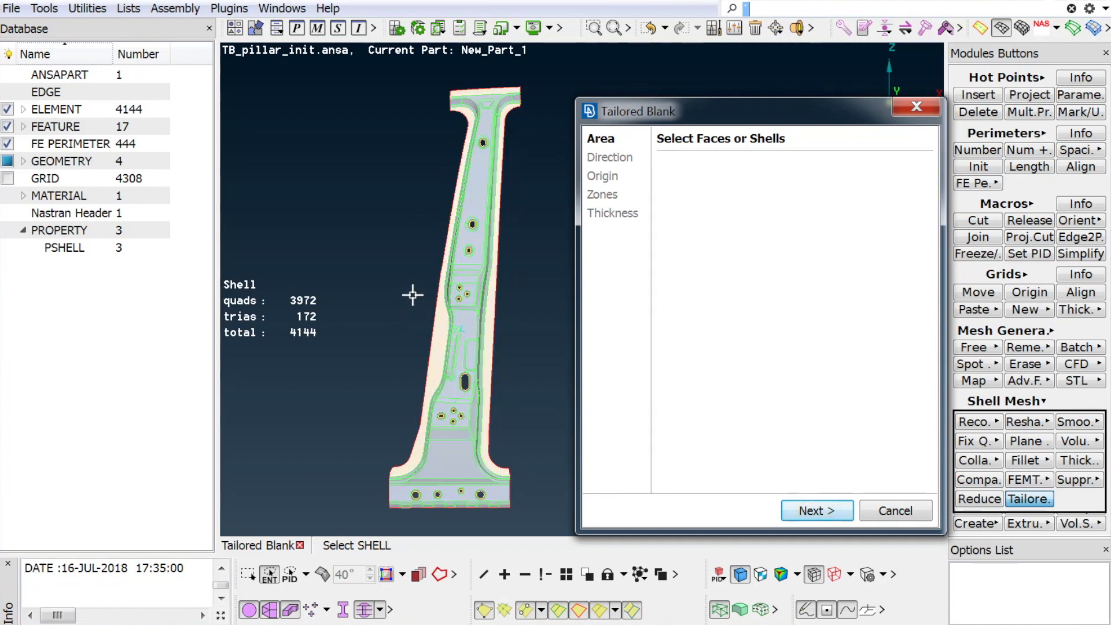
pyautogui.moveTo(435, 284)
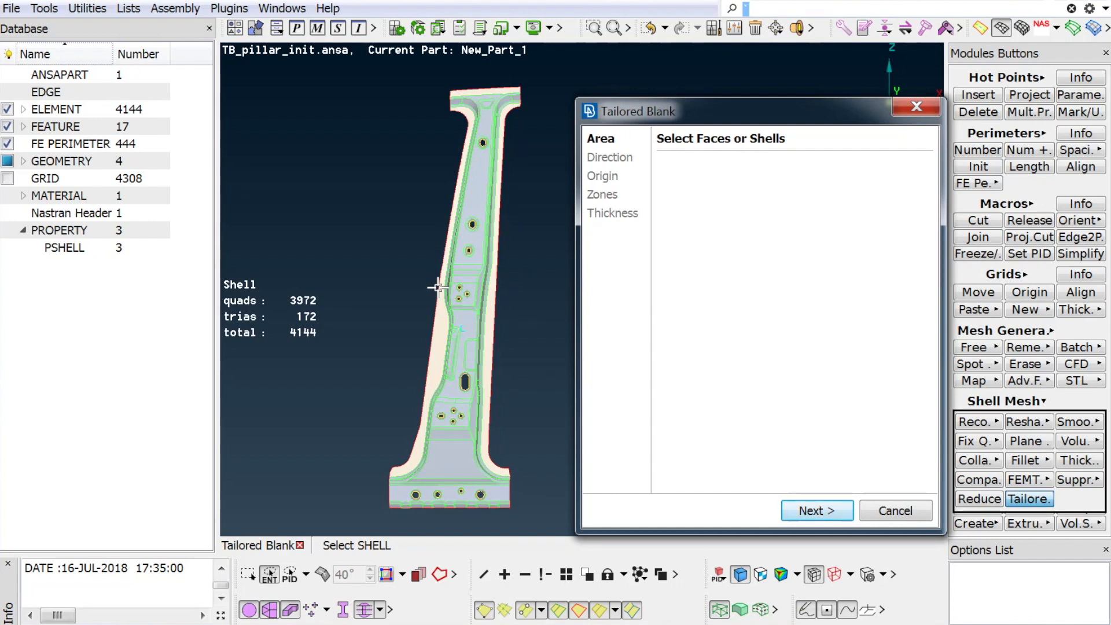
pyautogui.moveTo(438, 291)
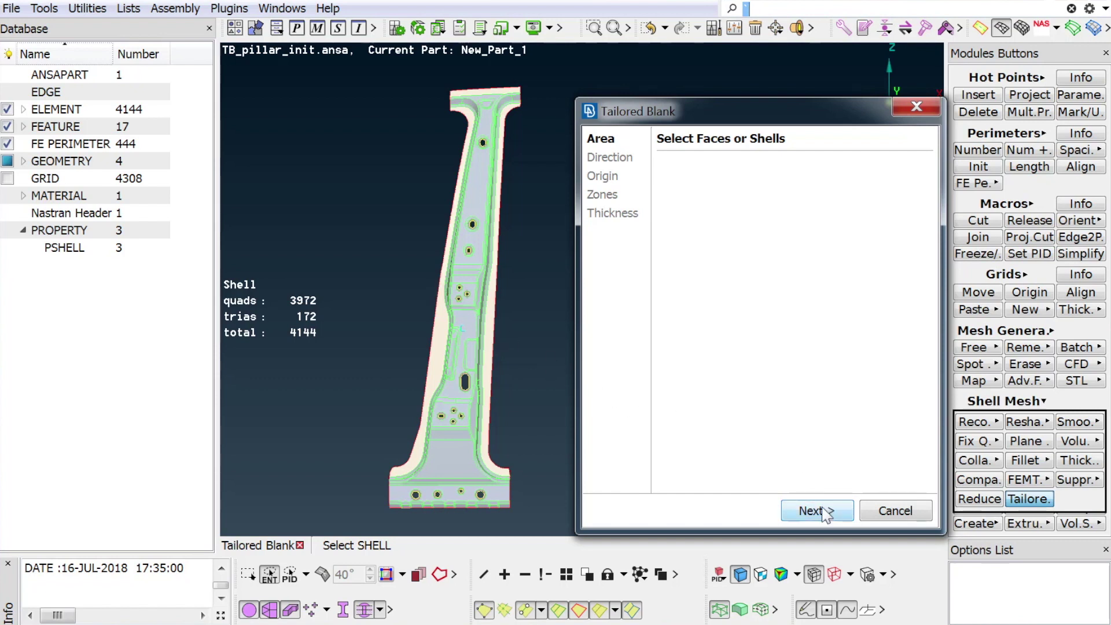
# - Confirm the area, try a Trajectory direction, then keep Axis with components 0, 0, 1
pyautogui.click(814, 510)
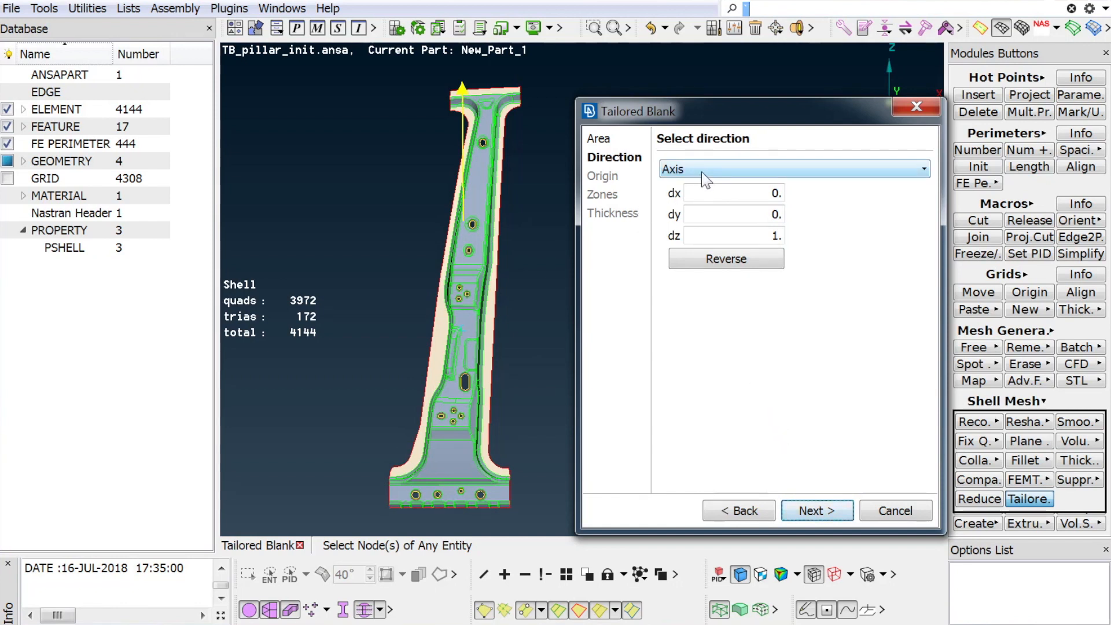
pyautogui.click(794, 169)
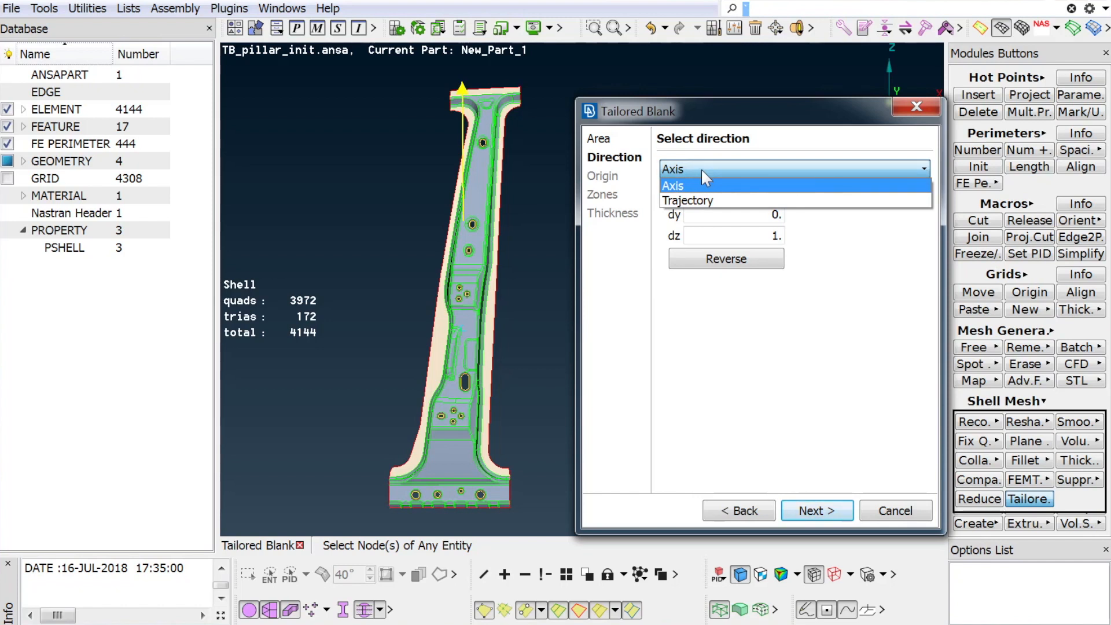
pyautogui.moveTo(707, 210)
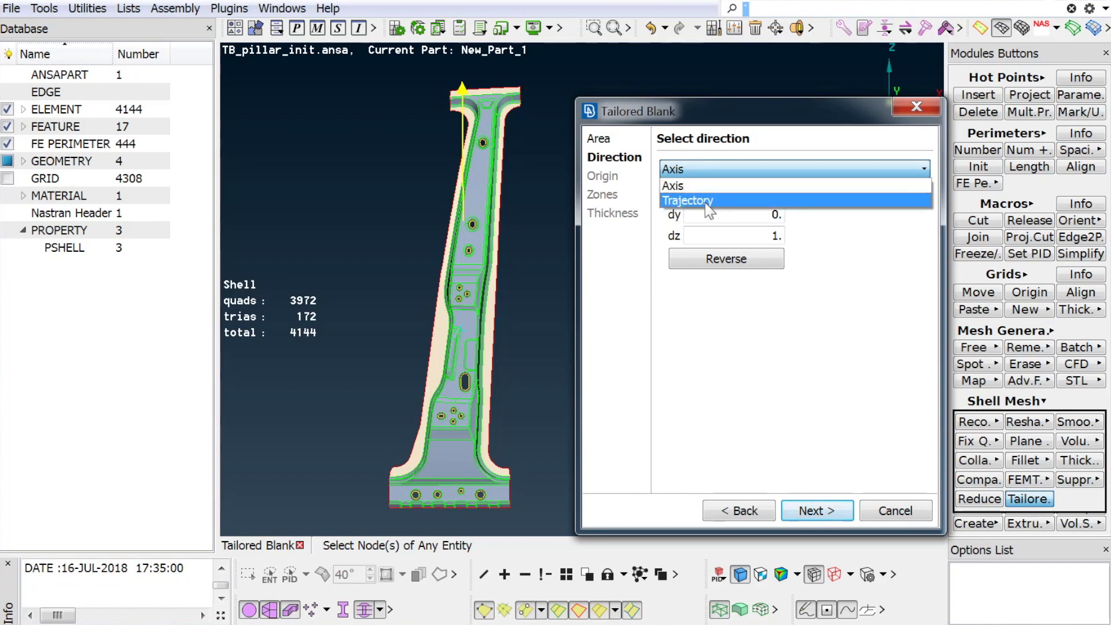
pyautogui.click(687, 201)
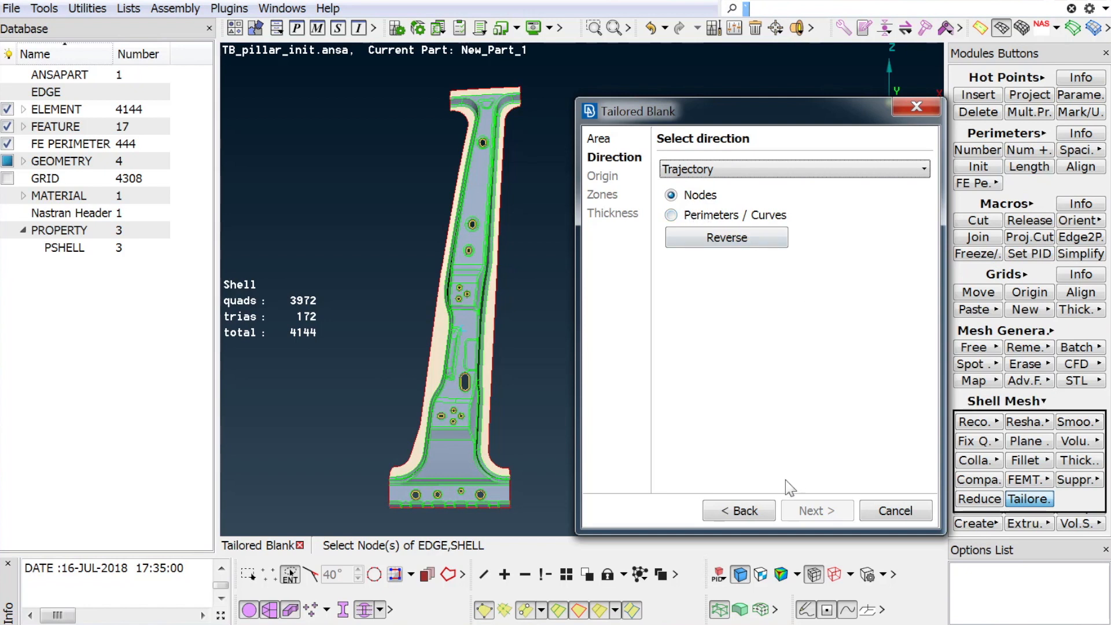
pyautogui.moveTo(555, 416)
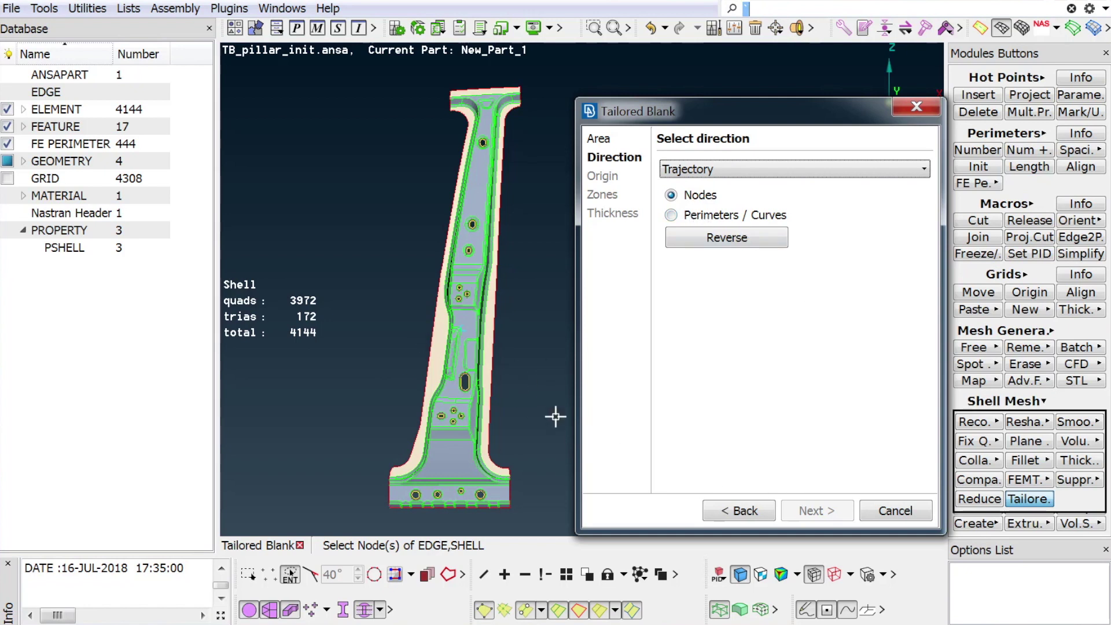
pyautogui.click(793, 169)
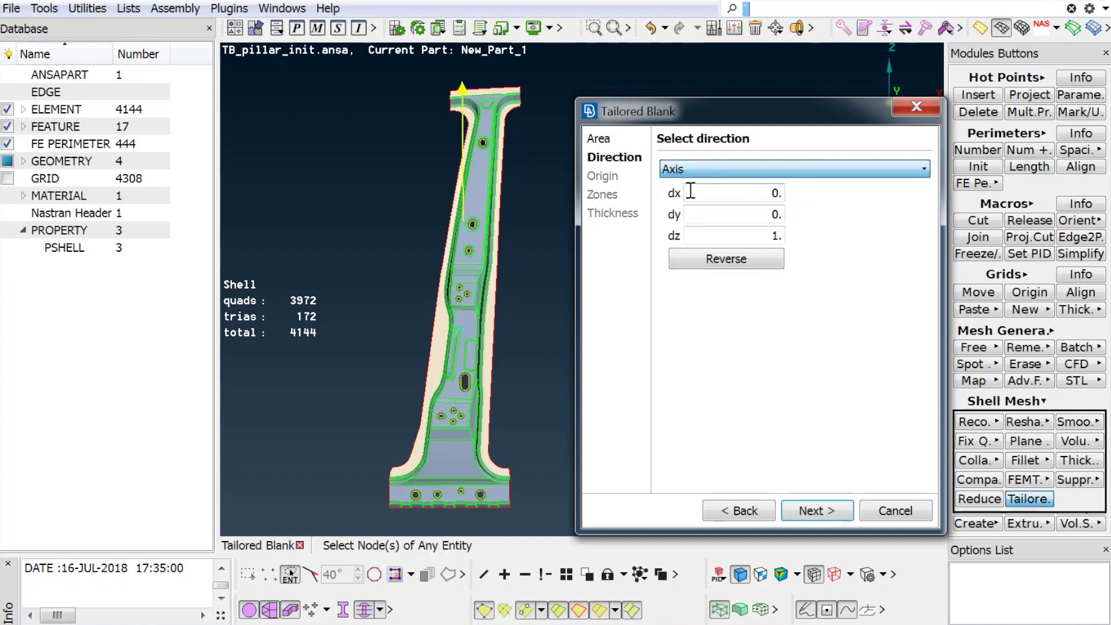
# - Advance to the Origin step and keep a User-defined origin picked on the pillar
pyautogui.click(816, 510)
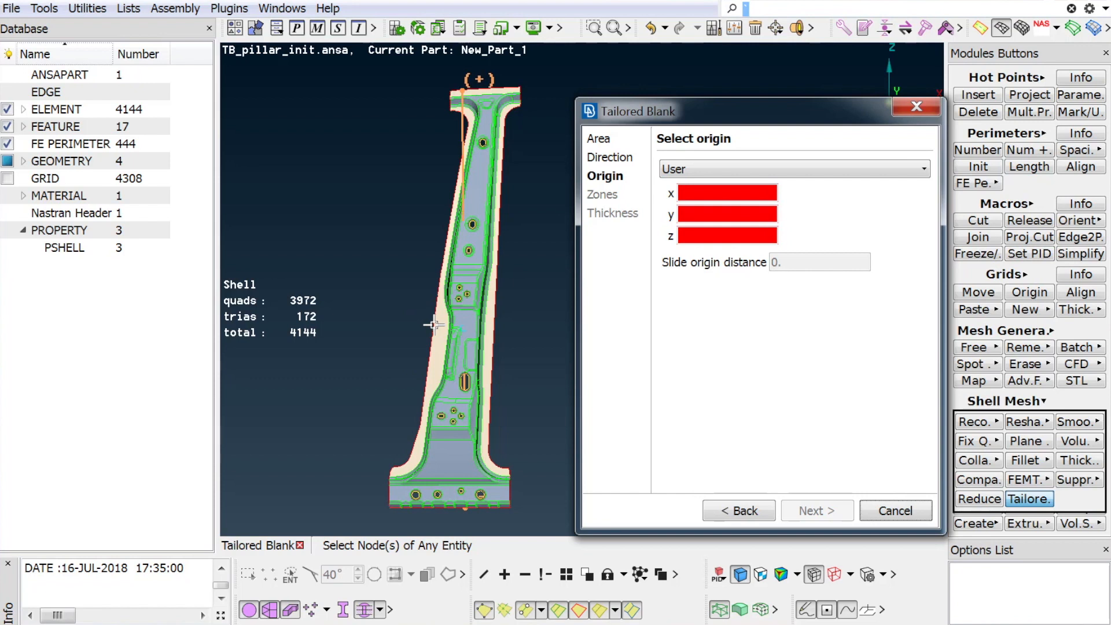
pyautogui.moveTo(642, 369)
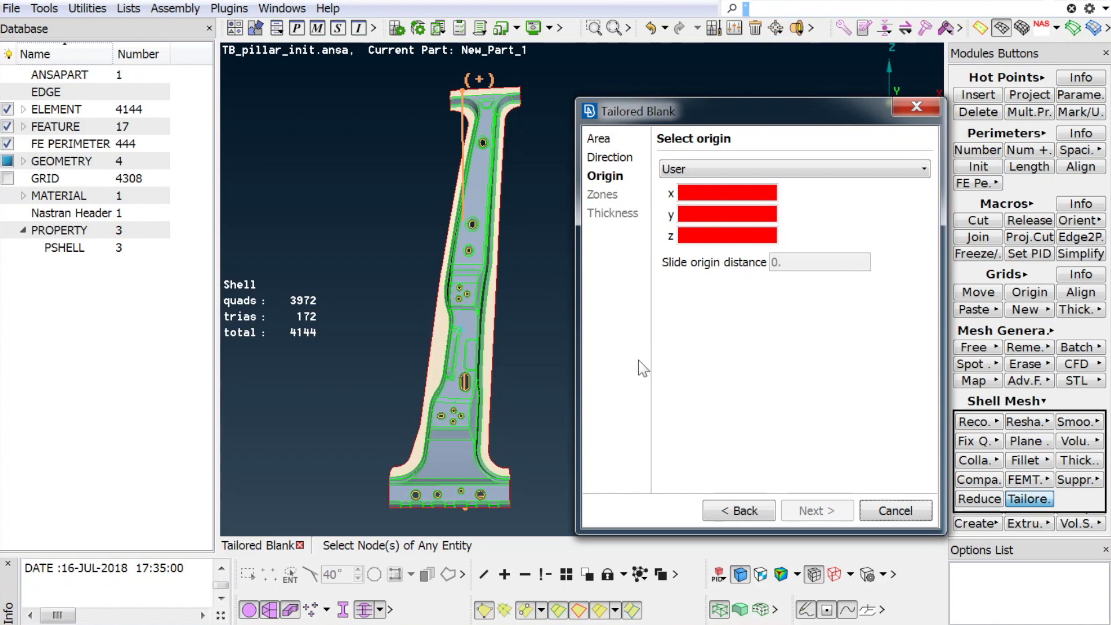
pyautogui.moveTo(652, 364)
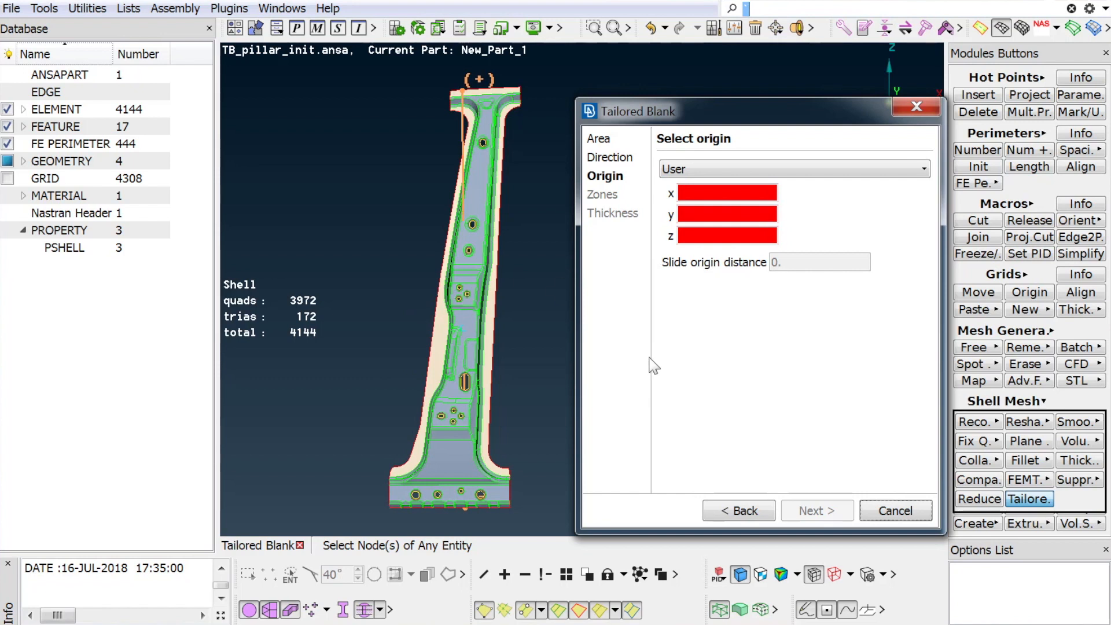
pyautogui.click(793, 169)
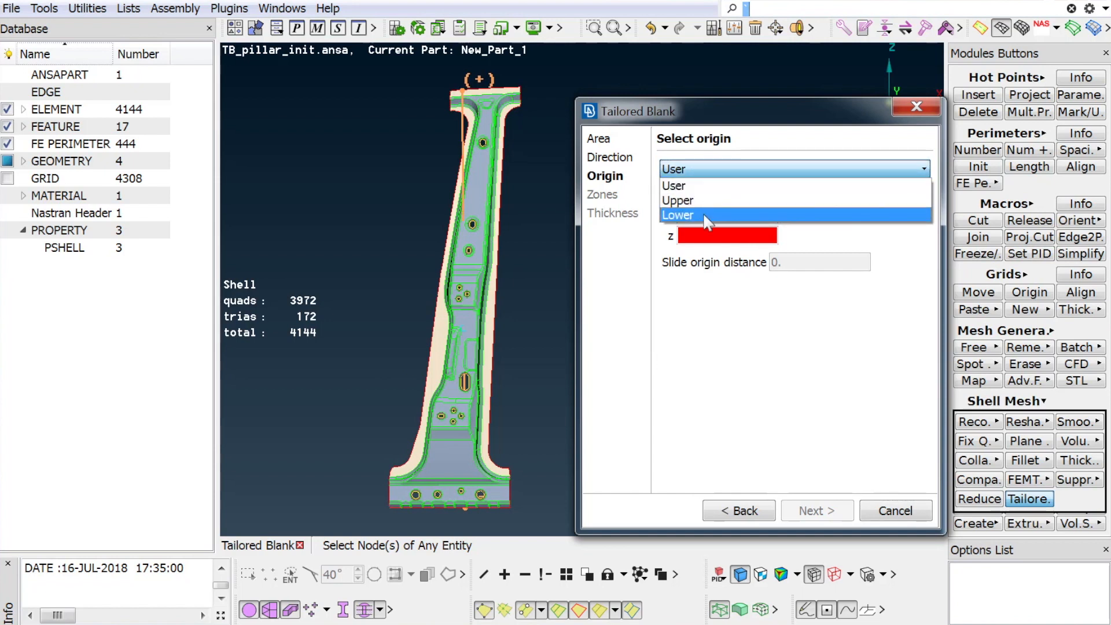
pyautogui.moveTo(708, 191)
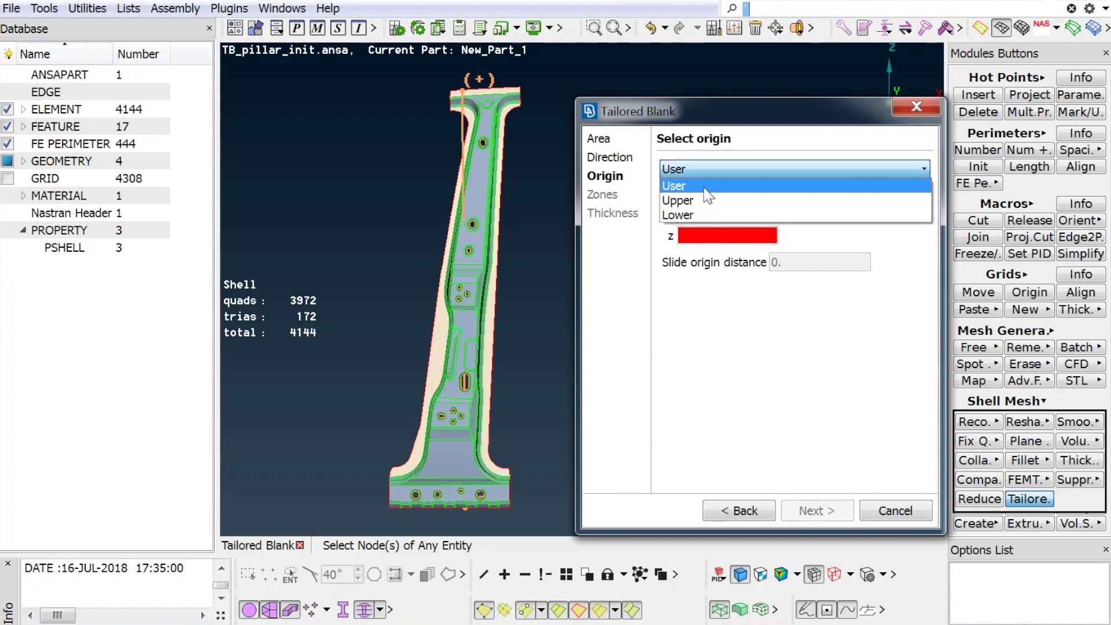
pyautogui.click(673, 185)
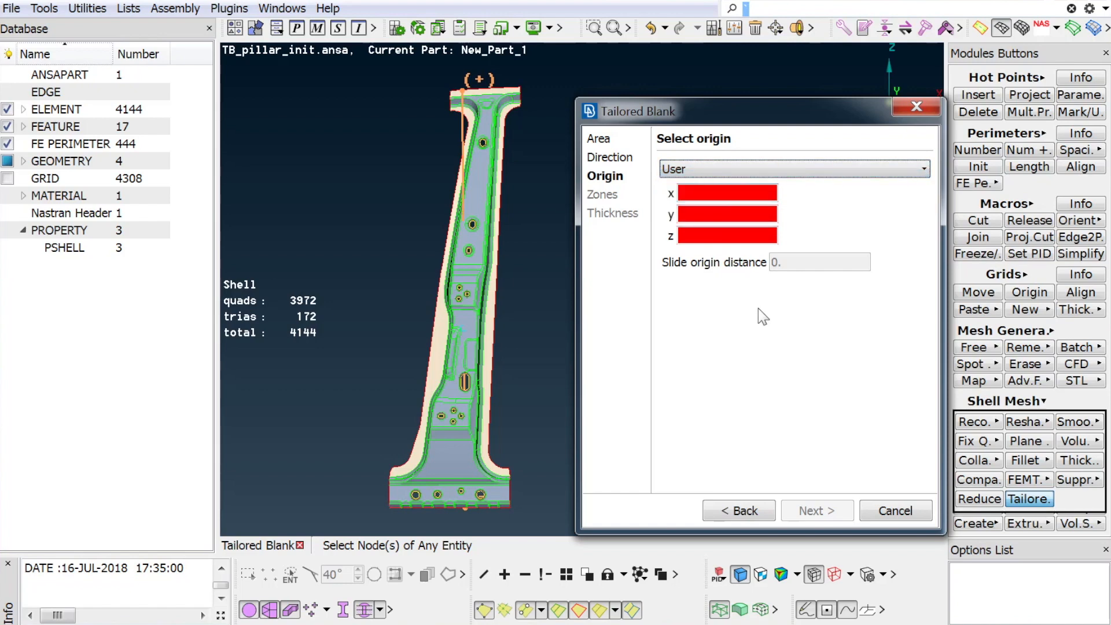
pyautogui.moveTo(516, 307)
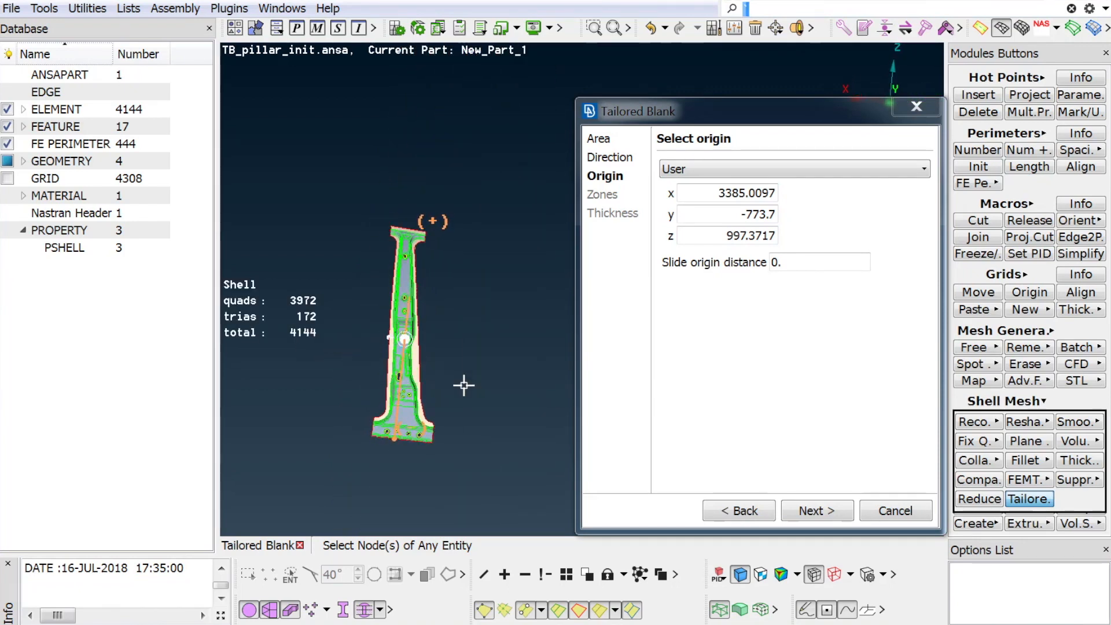
# - Advance to the Zones step with empty positive and negative region lists
pyautogui.click(817, 510)
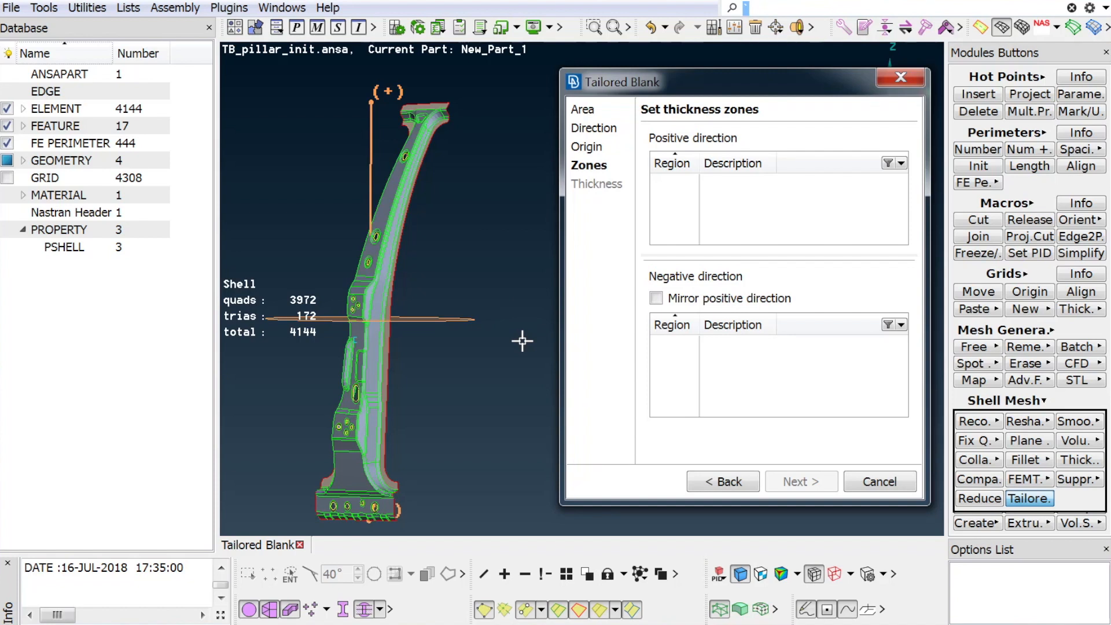
pyautogui.moveTo(478, 317)
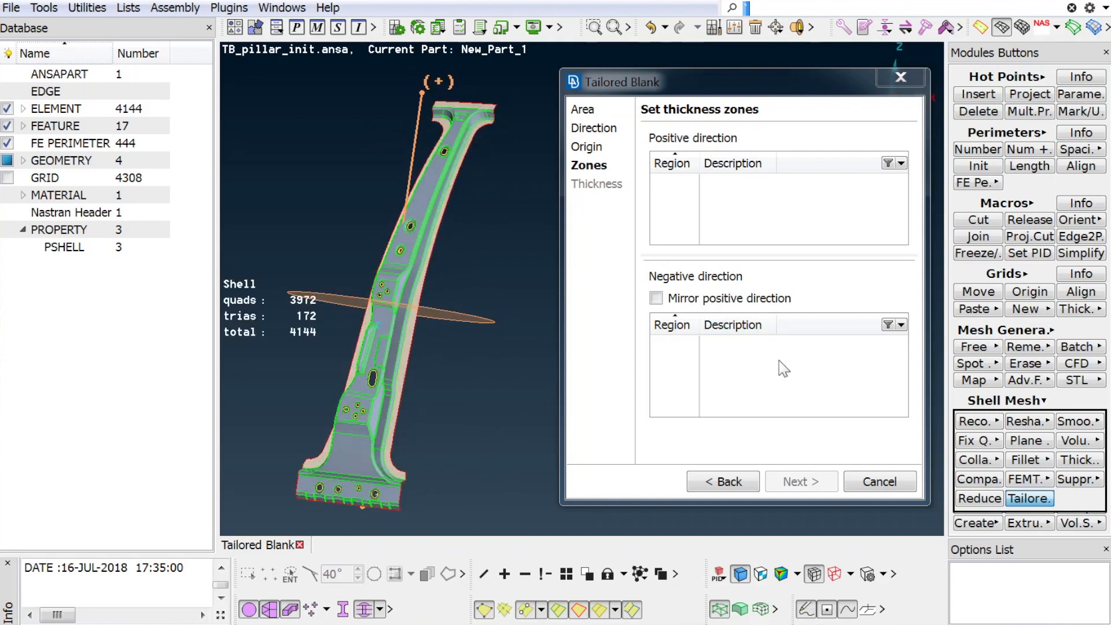
pyautogui.moveTo(747, 227)
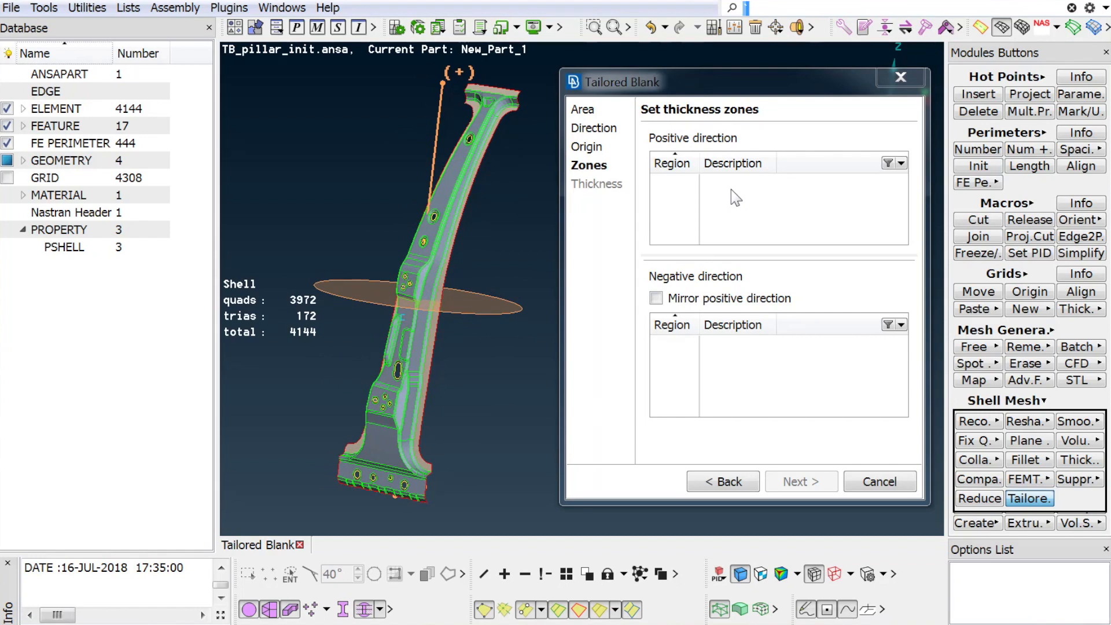
pyautogui.moveTo(766, 203)
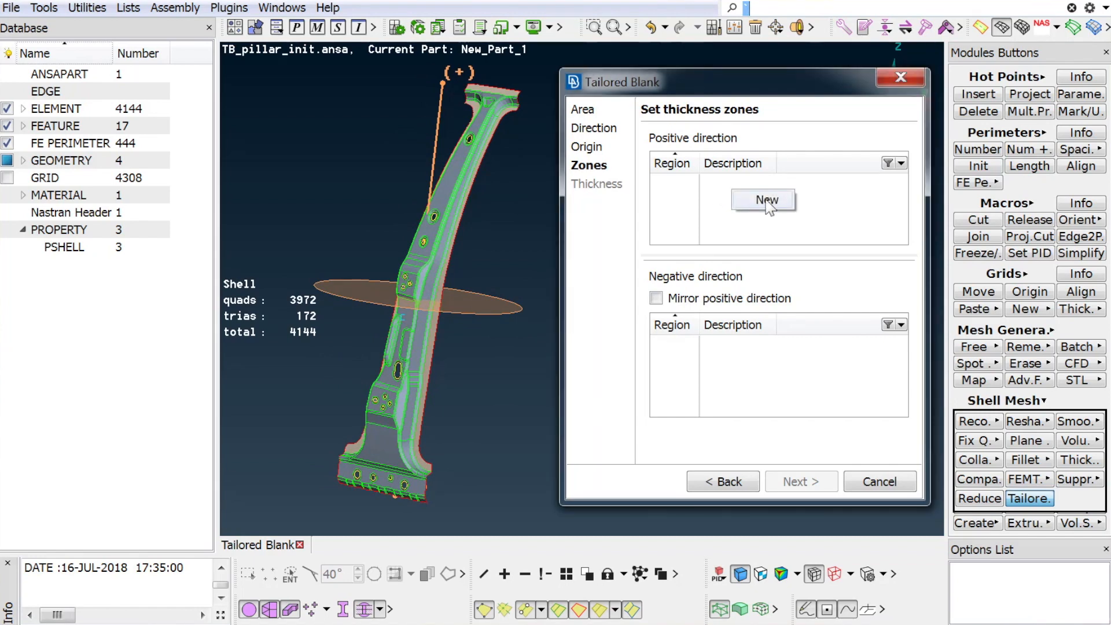
# - Add positive-direction region 1: width 200, 1 zone, constant thickness 1.9
pyautogui.click(763, 199)
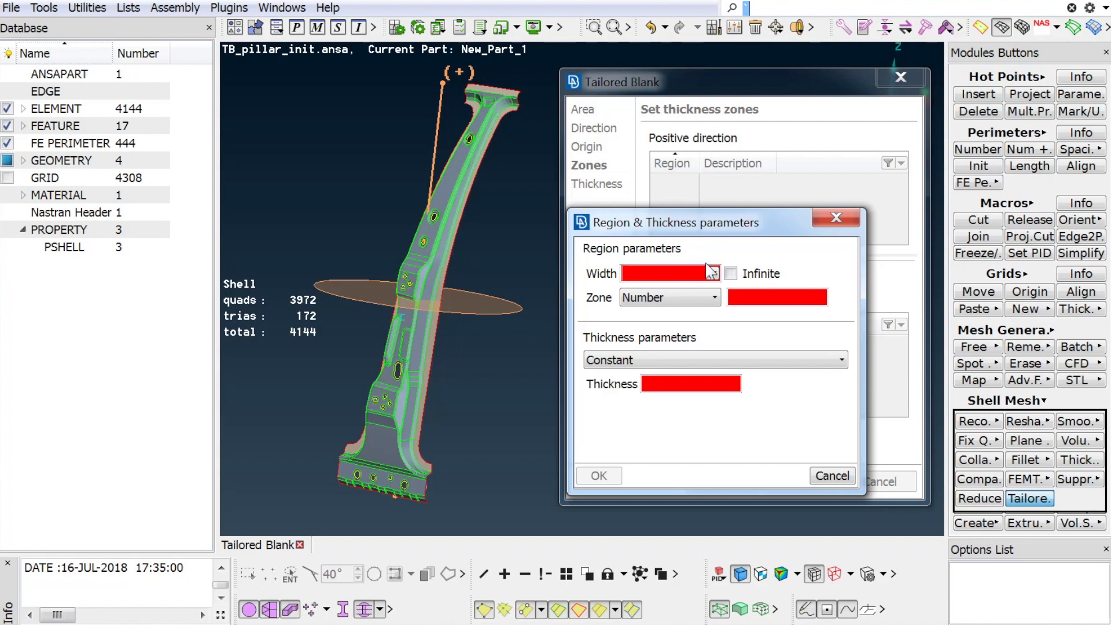
pyautogui.write('200')
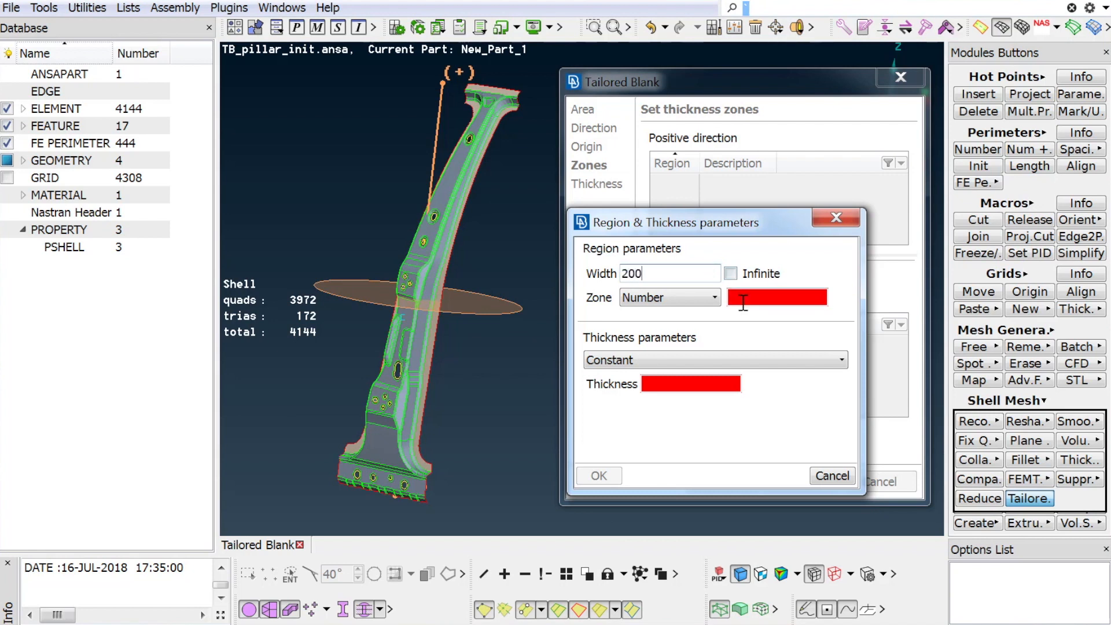
pyautogui.write('1')
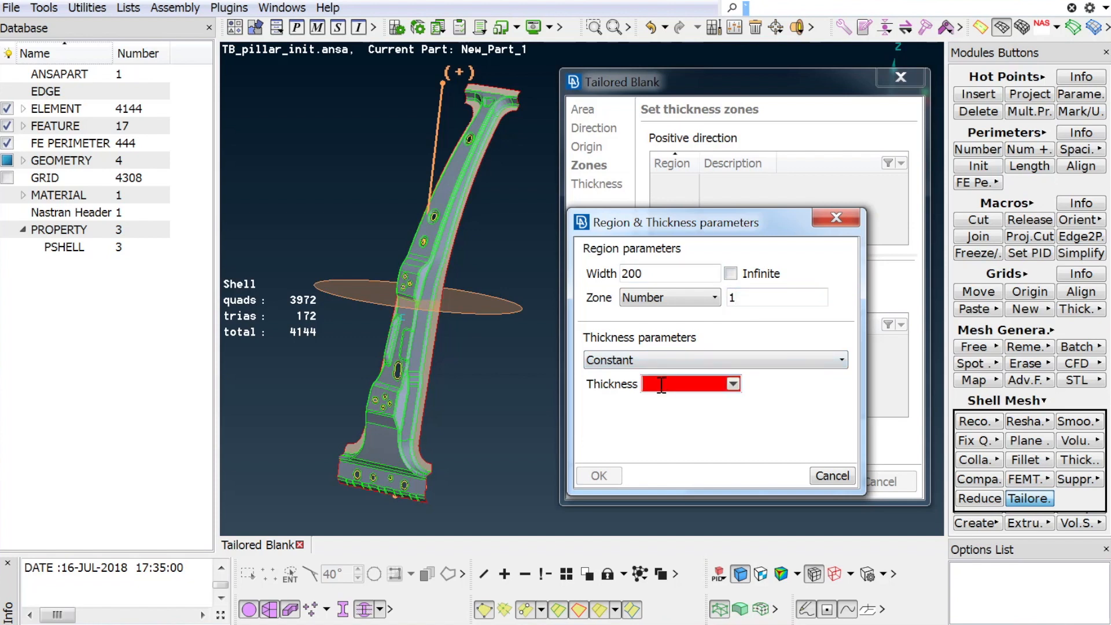
pyautogui.write('1')
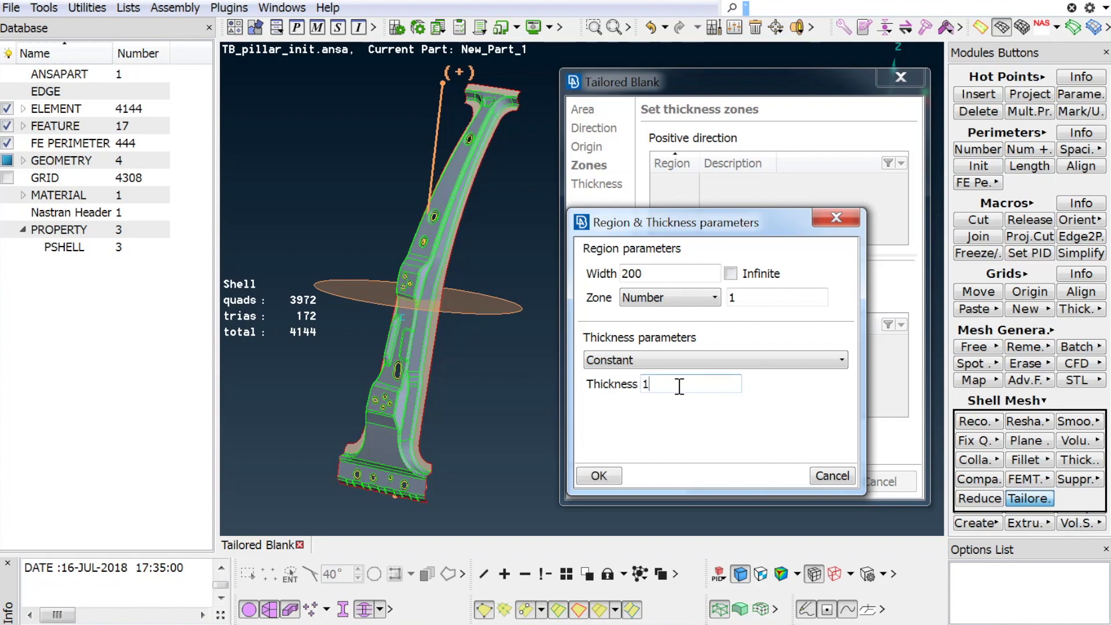
pyautogui.write('.9')
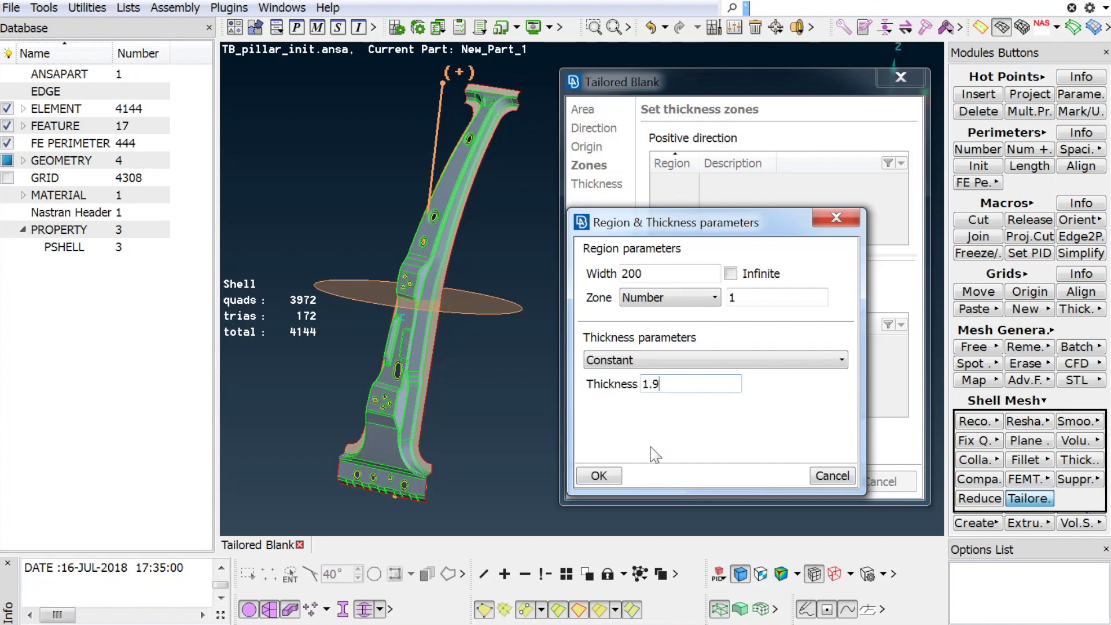
pyautogui.click(598, 474)
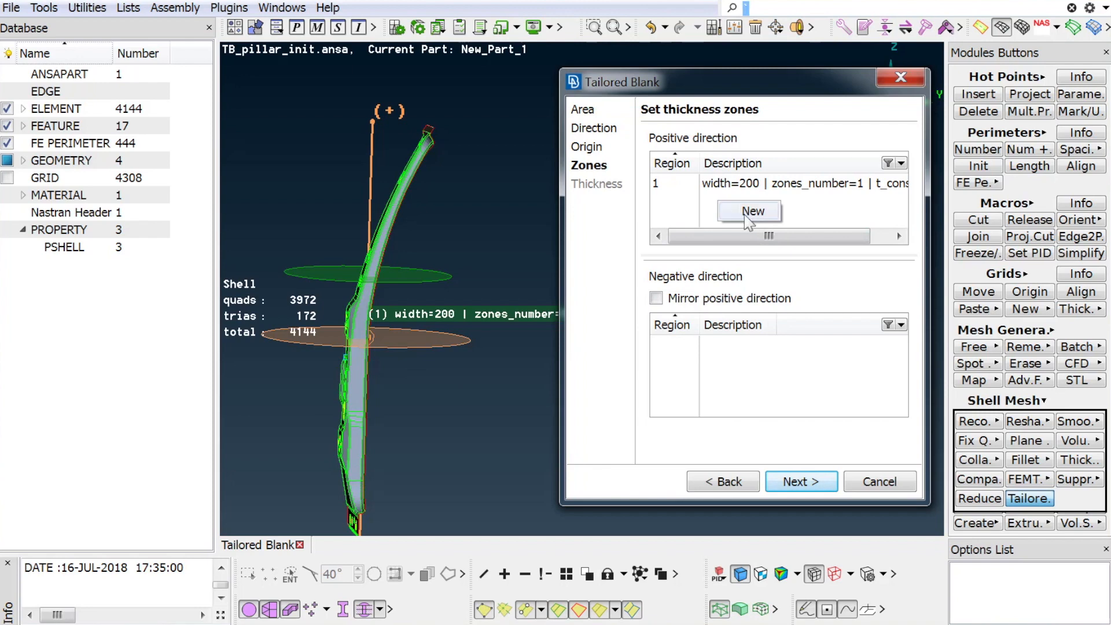
# - Add positive-direction region 2: width 200, 5 zones, linear thickness 1.9 to 1.6
pyautogui.click(749, 210)
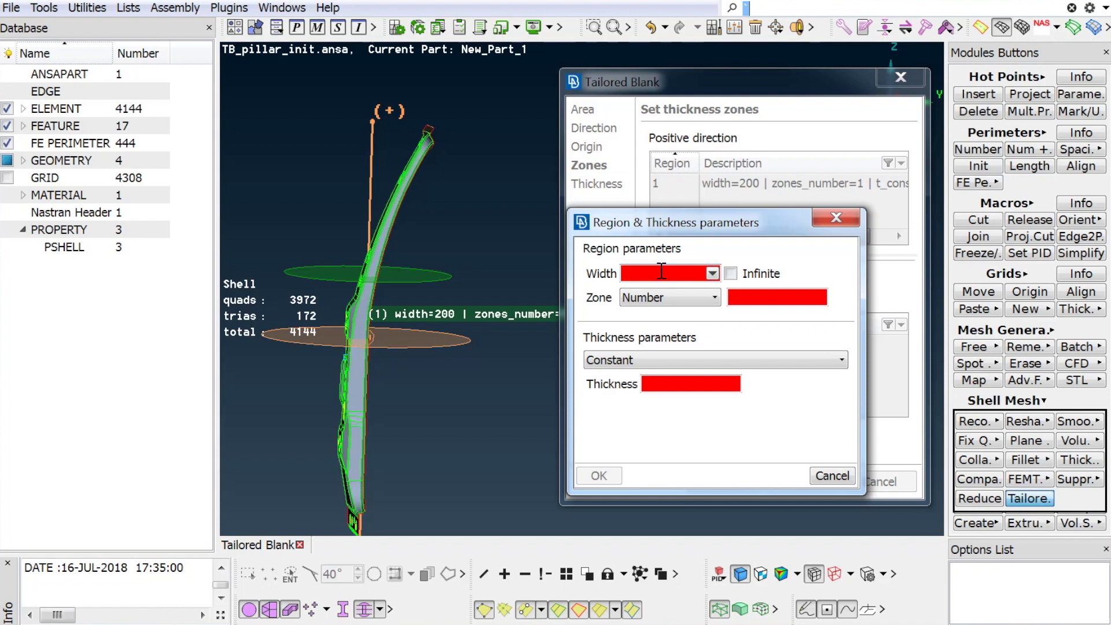
pyautogui.write('200')
pyautogui.write('5')
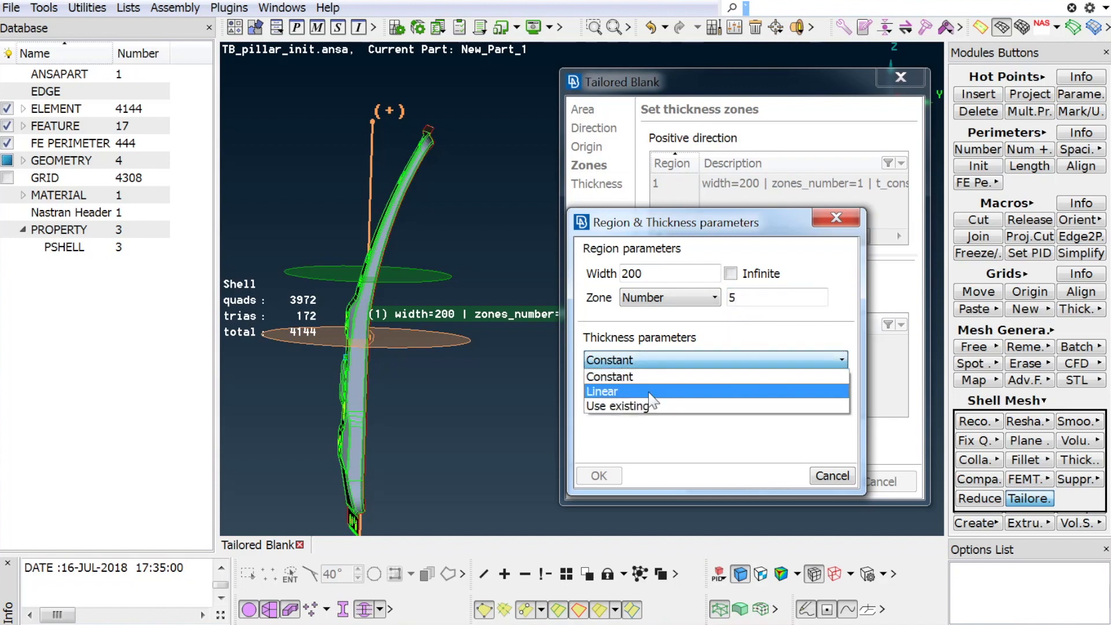
pyautogui.click(602, 391)
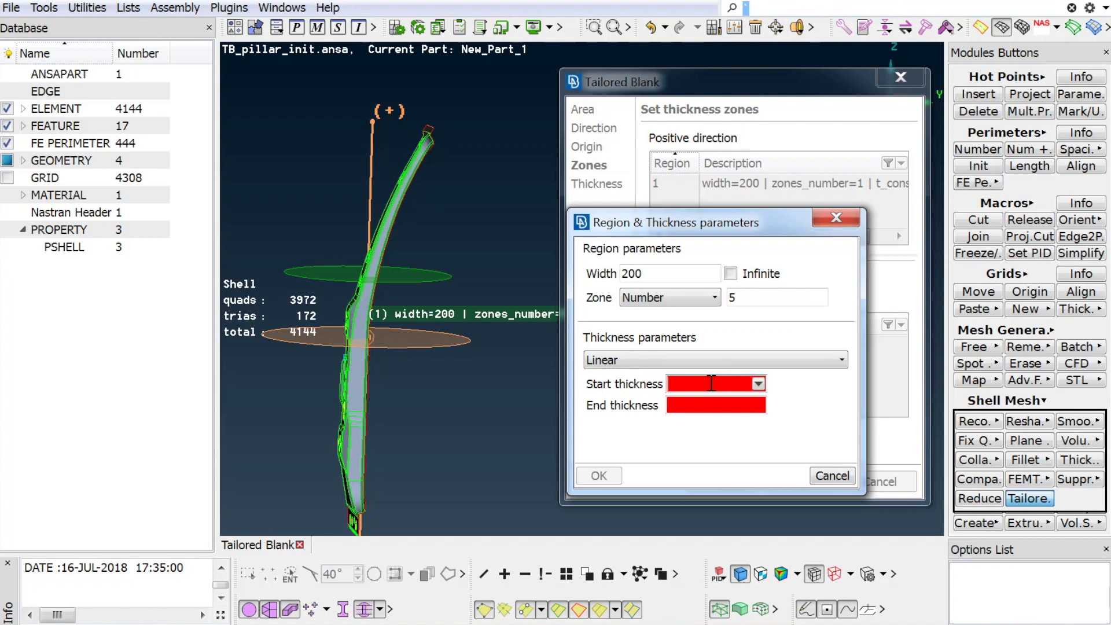
pyautogui.write('1')
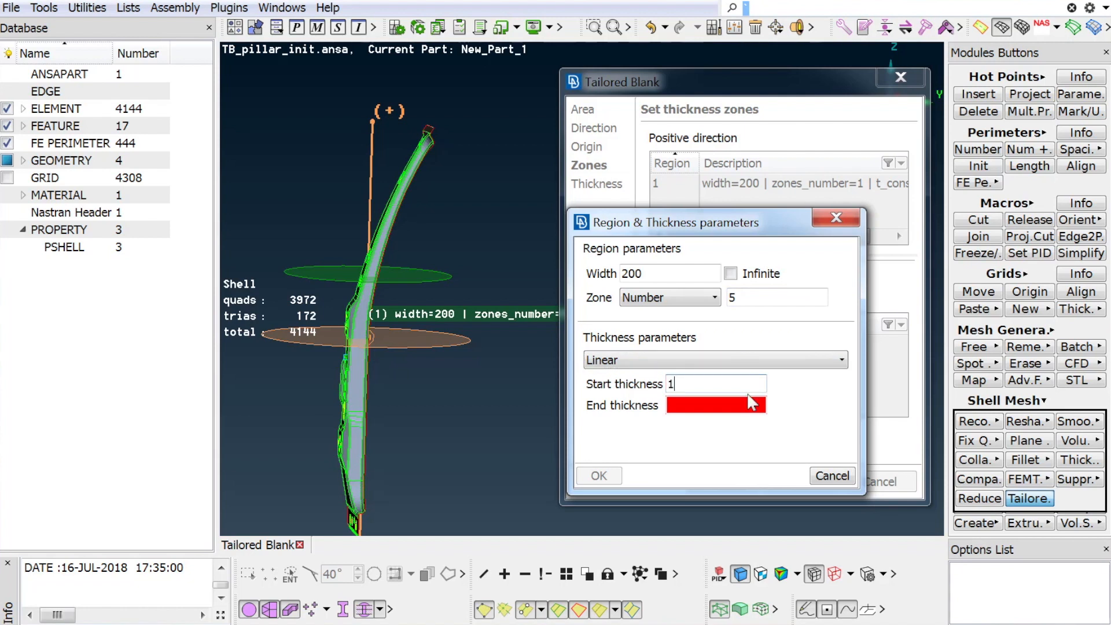
pyautogui.write('.9')
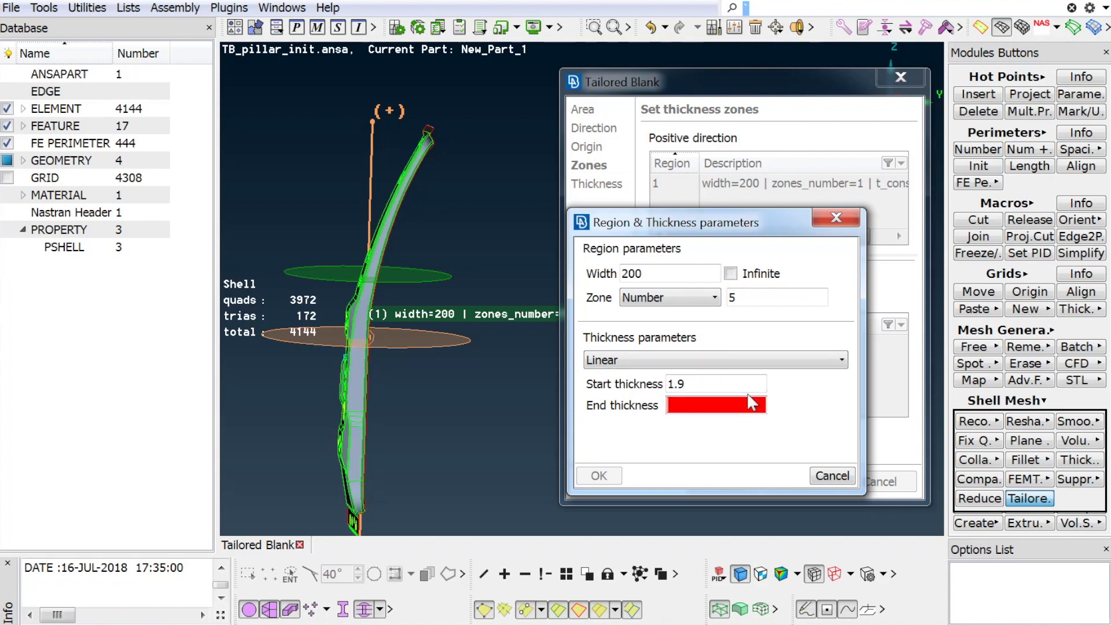
pyautogui.write('1.6')
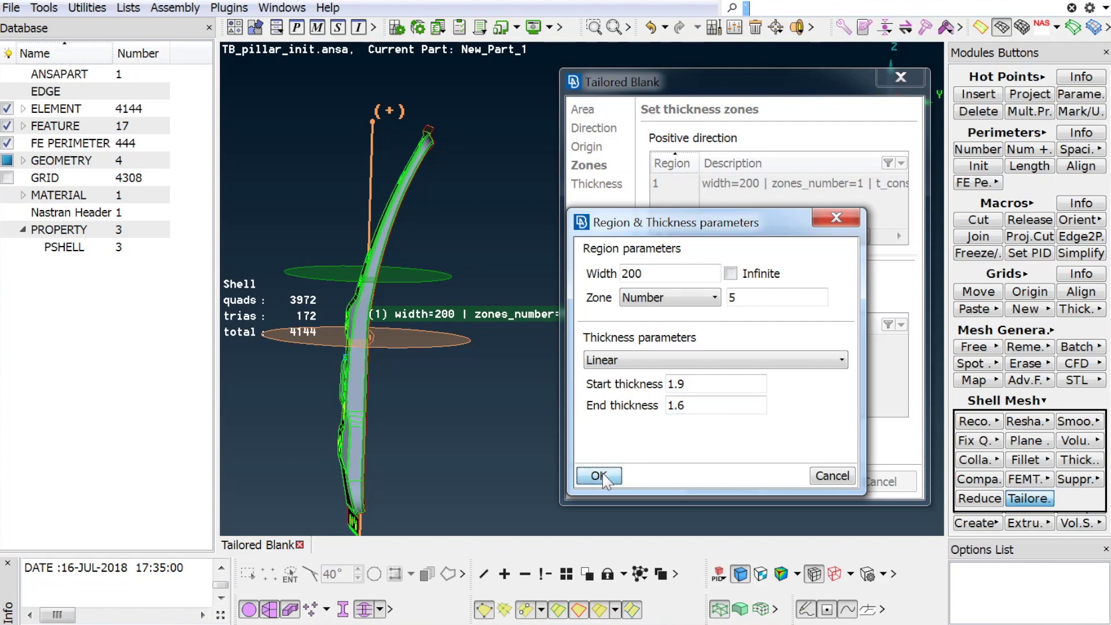
pyautogui.click(598, 476)
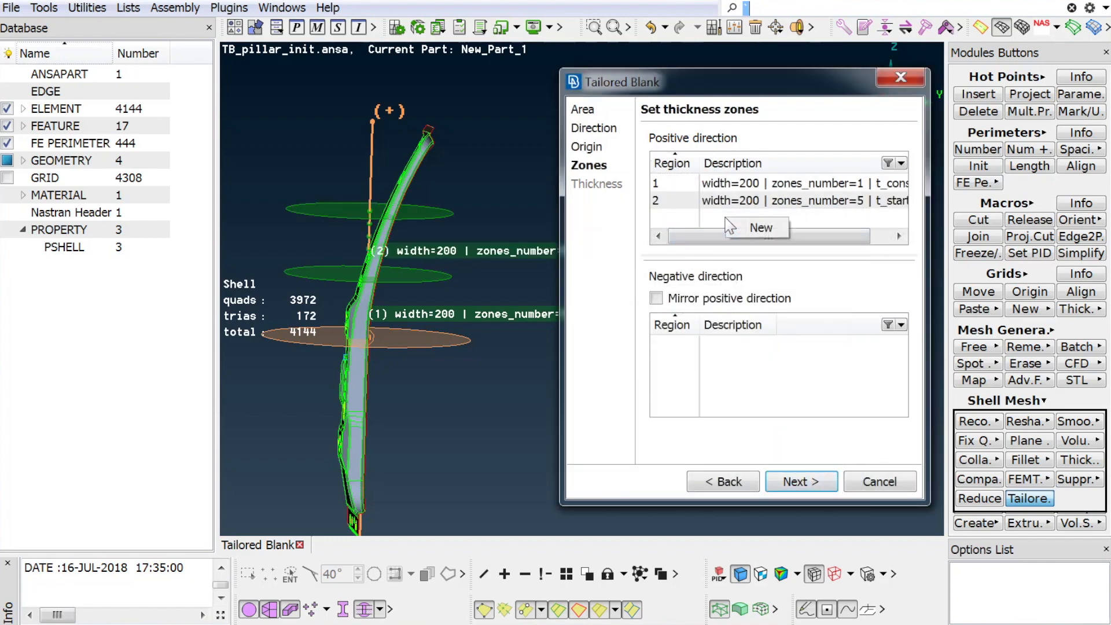
# - Add a third positive region of infinite width with one zone of constant thickness 1.6
pyautogui.click(760, 227)
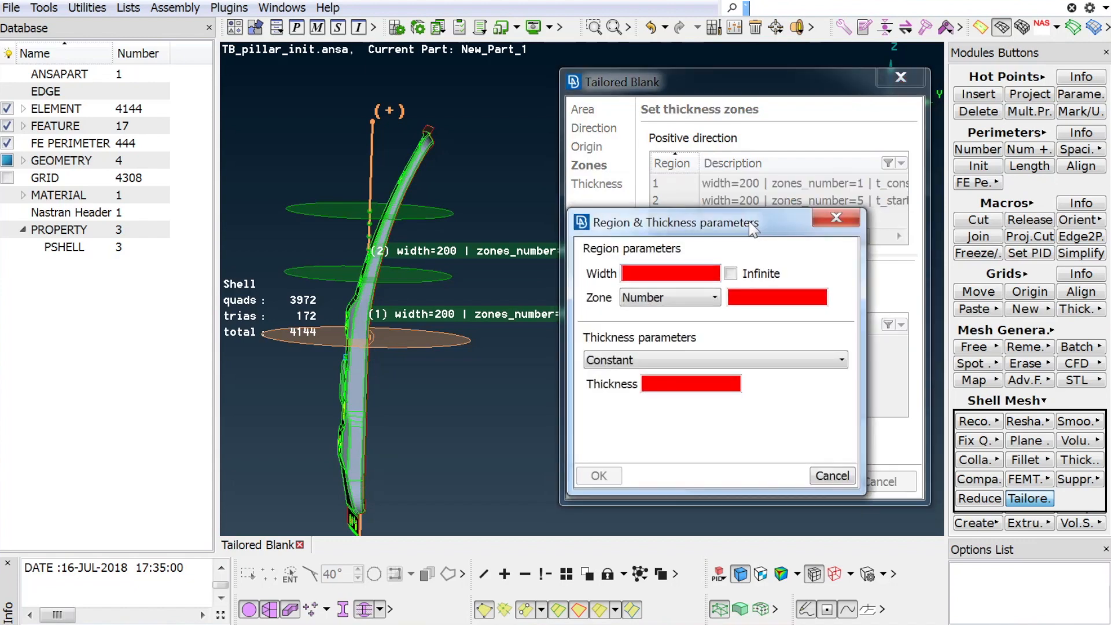
pyautogui.click(692, 273)
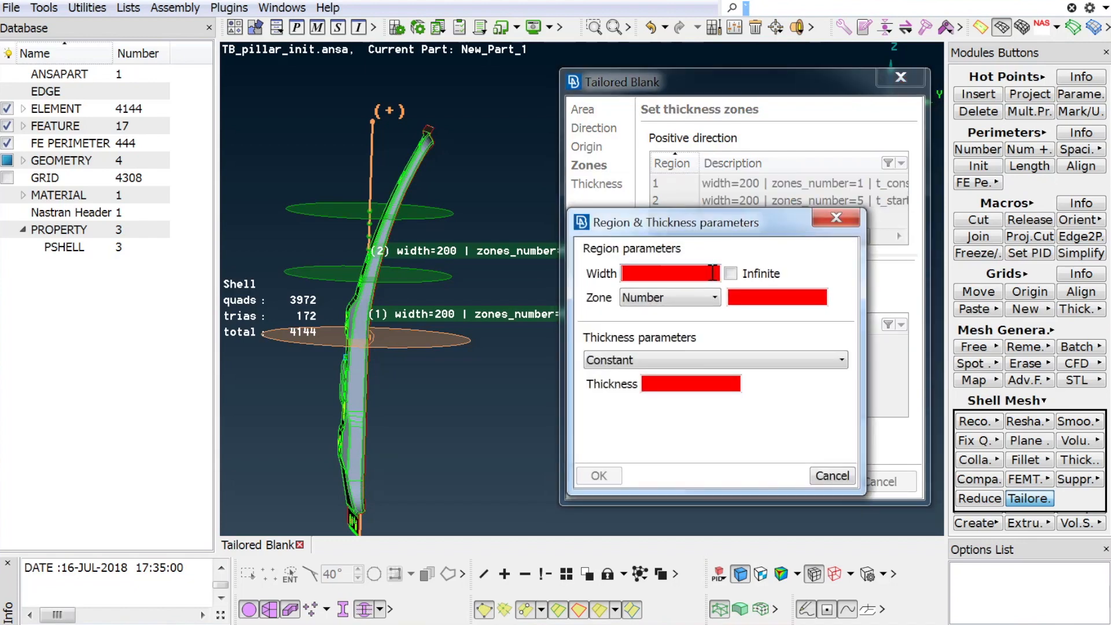
pyautogui.moveTo(695, 279)
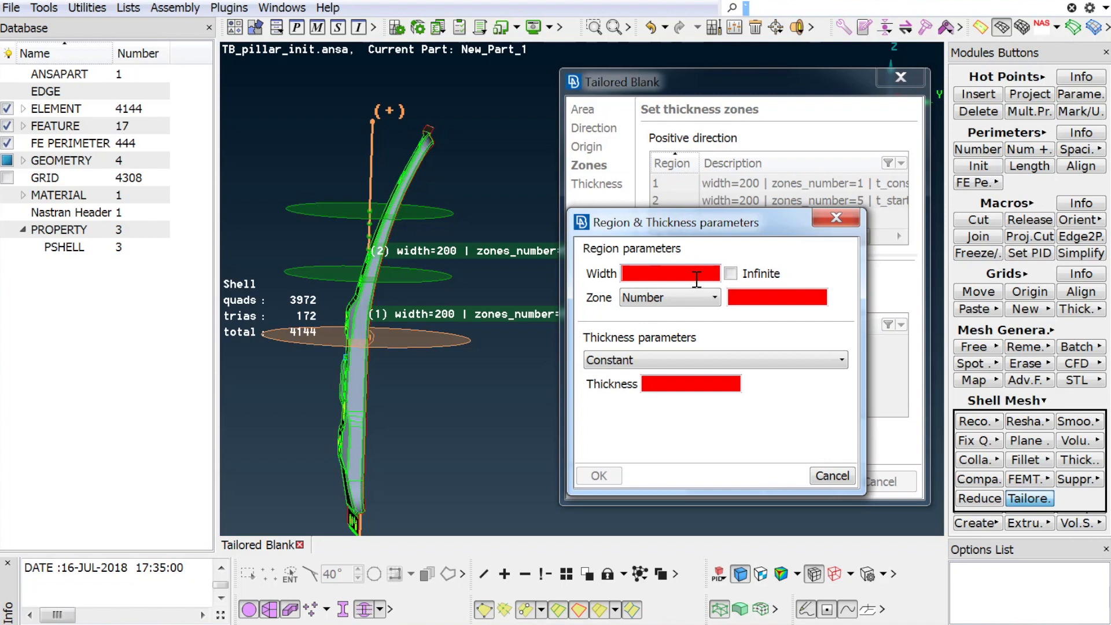
pyautogui.click(730, 273)
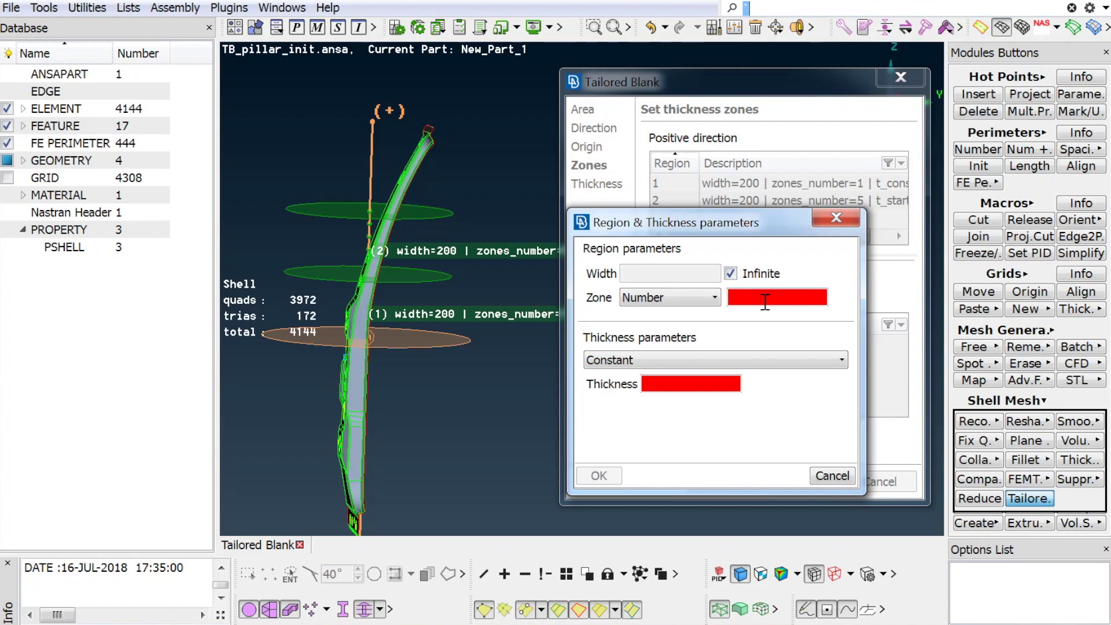
pyautogui.write('1')
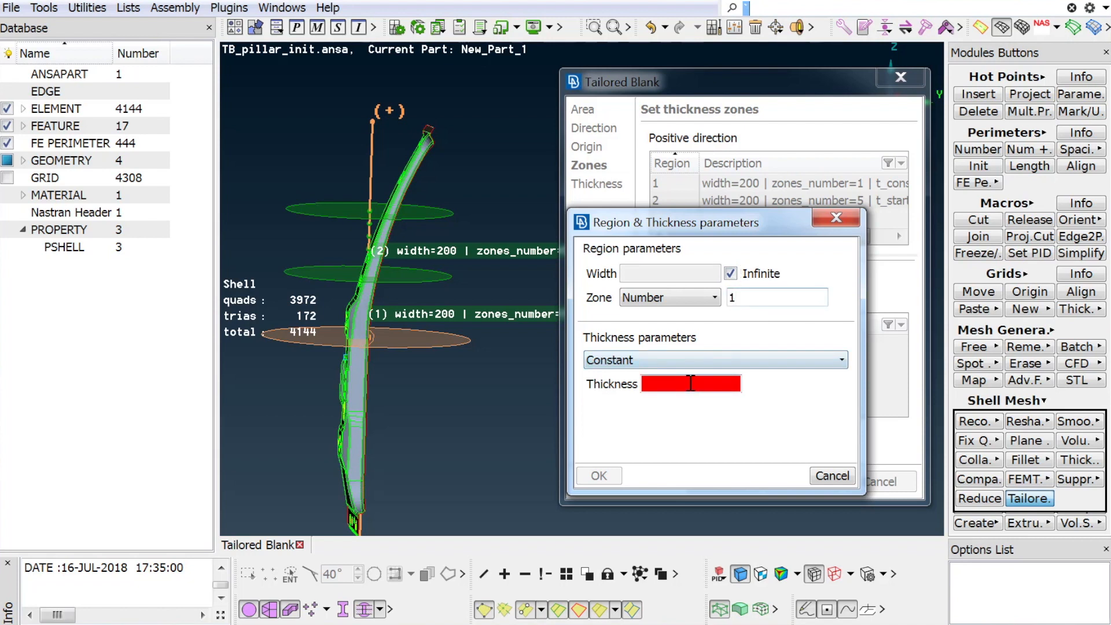
pyautogui.write('1')
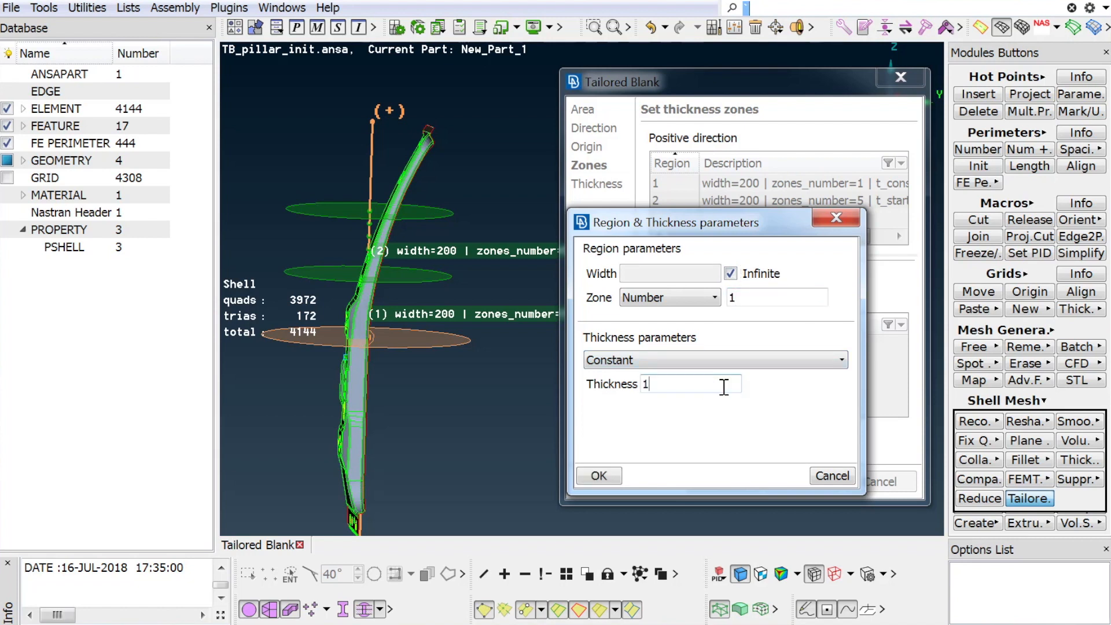
pyautogui.write('.6')
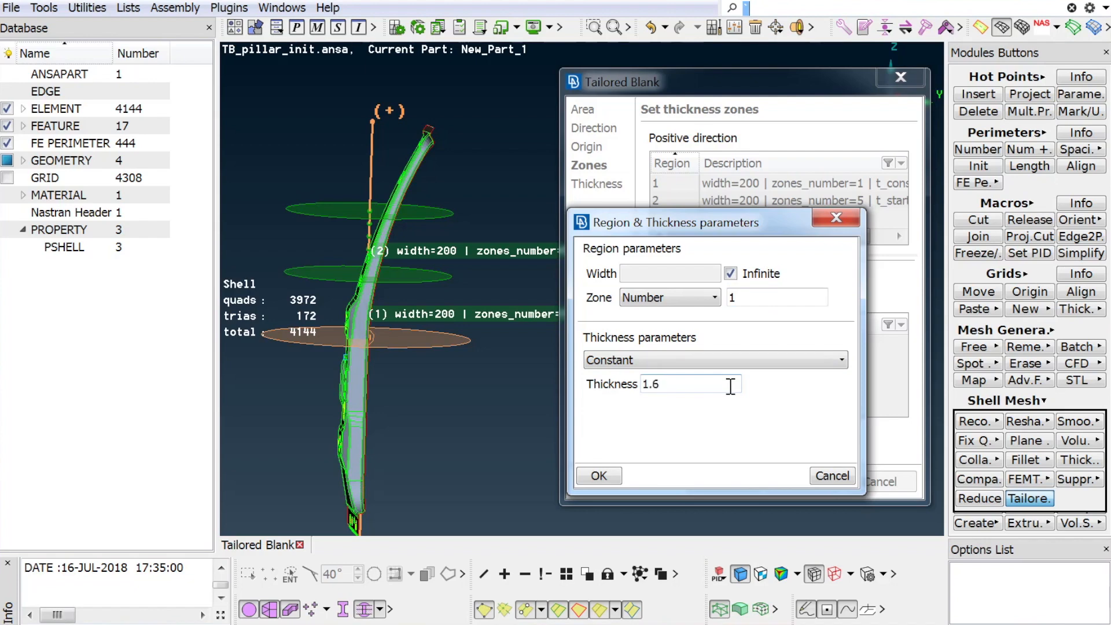
pyautogui.click(599, 476)
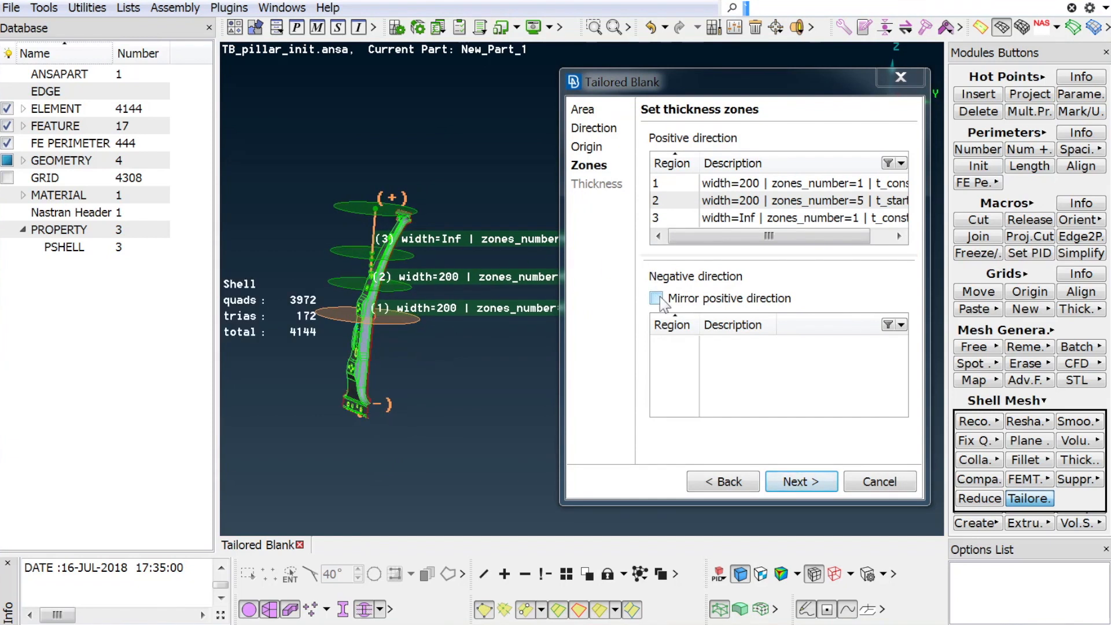
# - Mirror the three positive regions into the negative direction and advance to thickness application
pyautogui.click(656, 298)
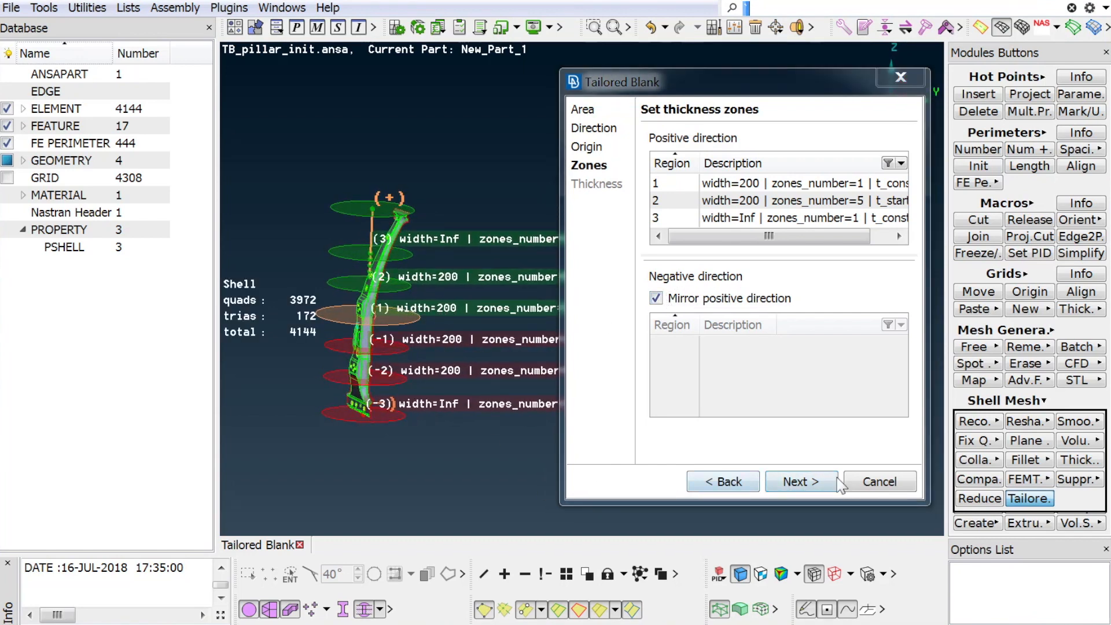
pyautogui.click(801, 481)
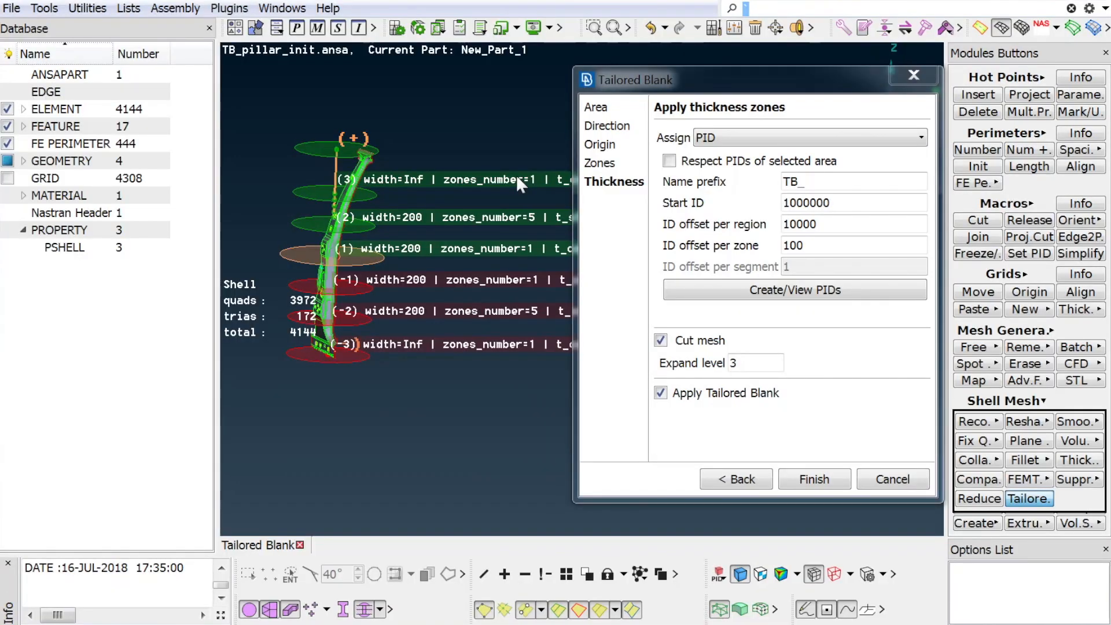
pyautogui.moveTo(630, 237)
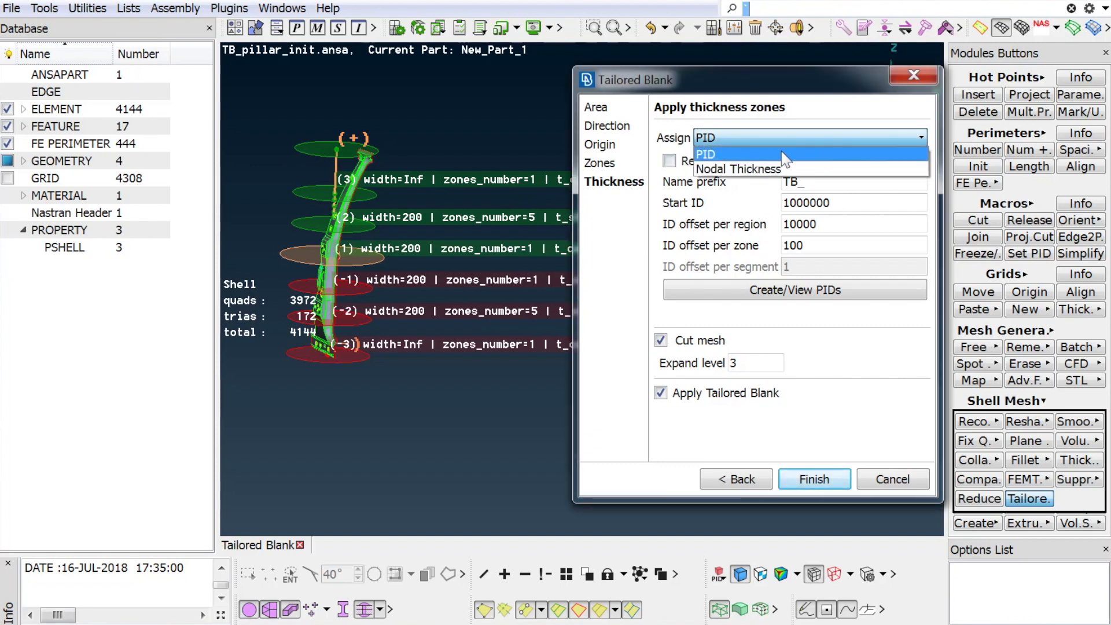
# - Assign thicknesses as PIDs respecting the selected area's PIDs, giving a per-segment ID offset of 1
pyautogui.click(706, 153)
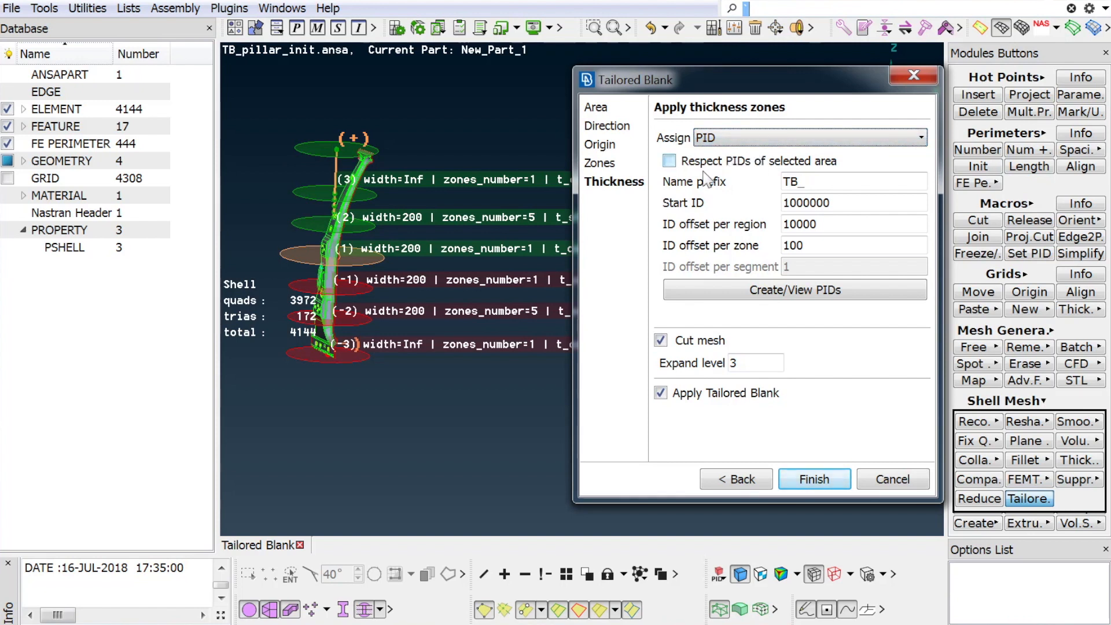
pyautogui.moveTo(743, 199)
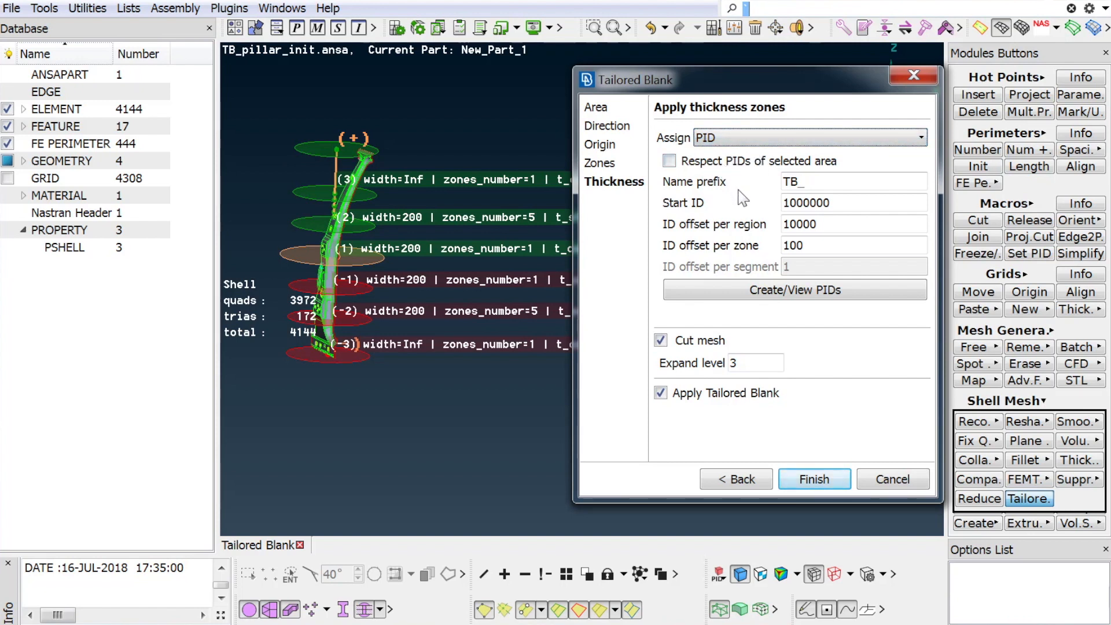
pyautogui.moveTo(740, 213)
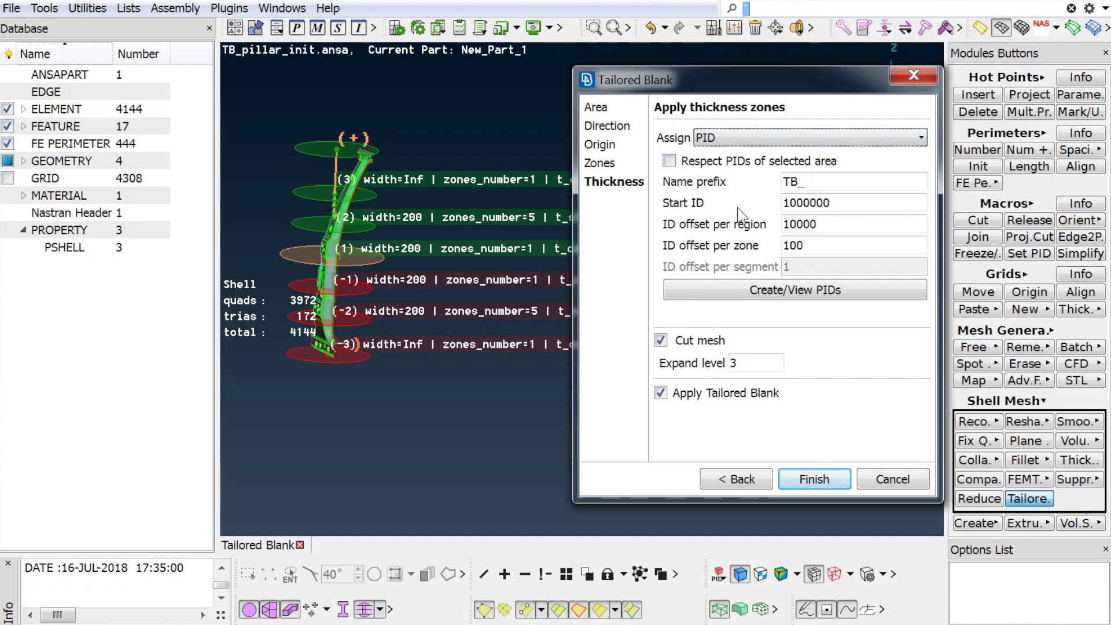
pyautogui.moveTo(736, 227)
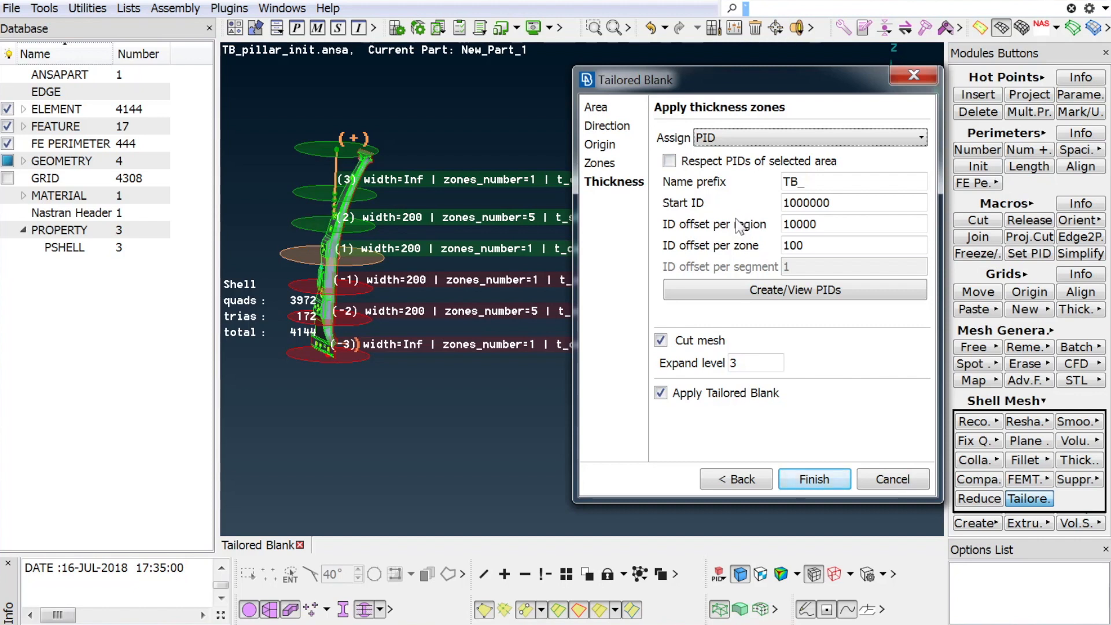
pyautogui.moveTo(737, 251)
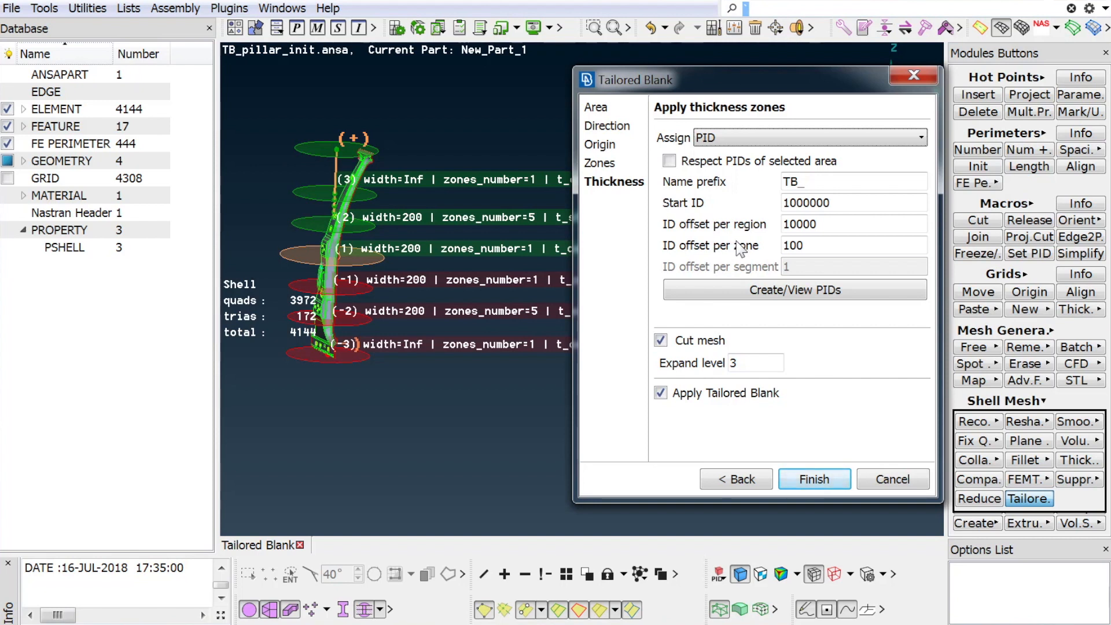
pyautogui.moveTo(732, 202)
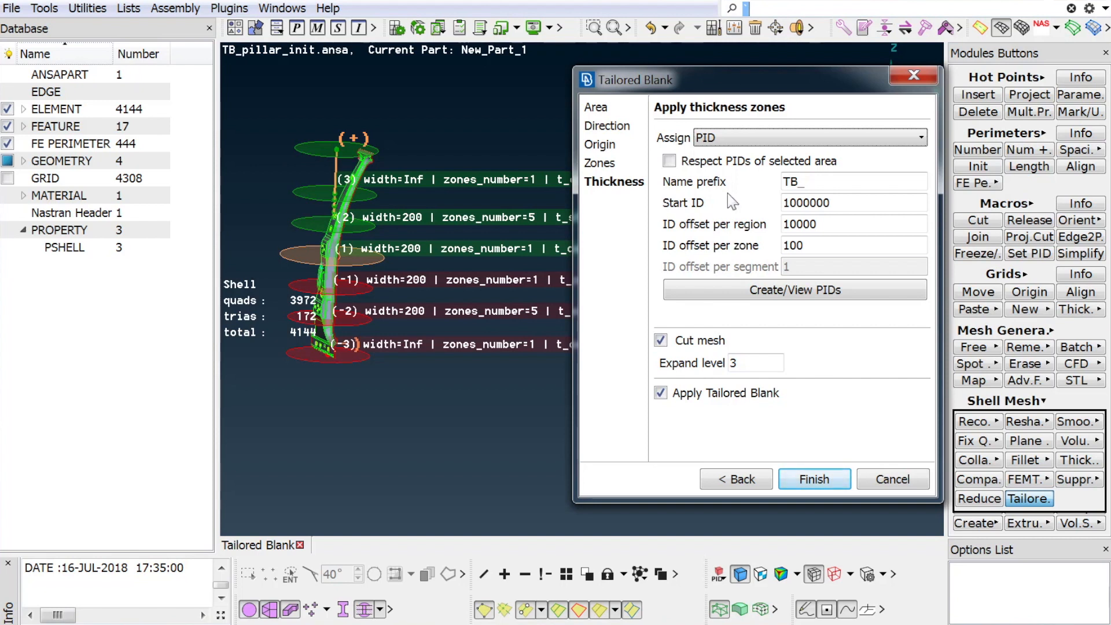
pyautogui.moveTo(675, 168)
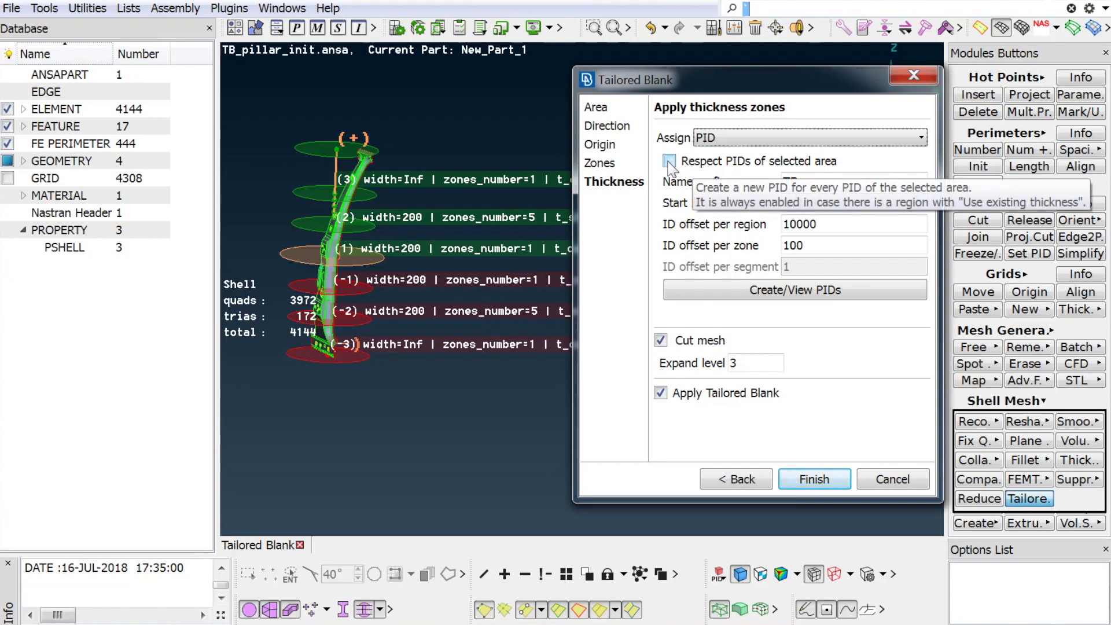
pyautogui.click(669, 161)
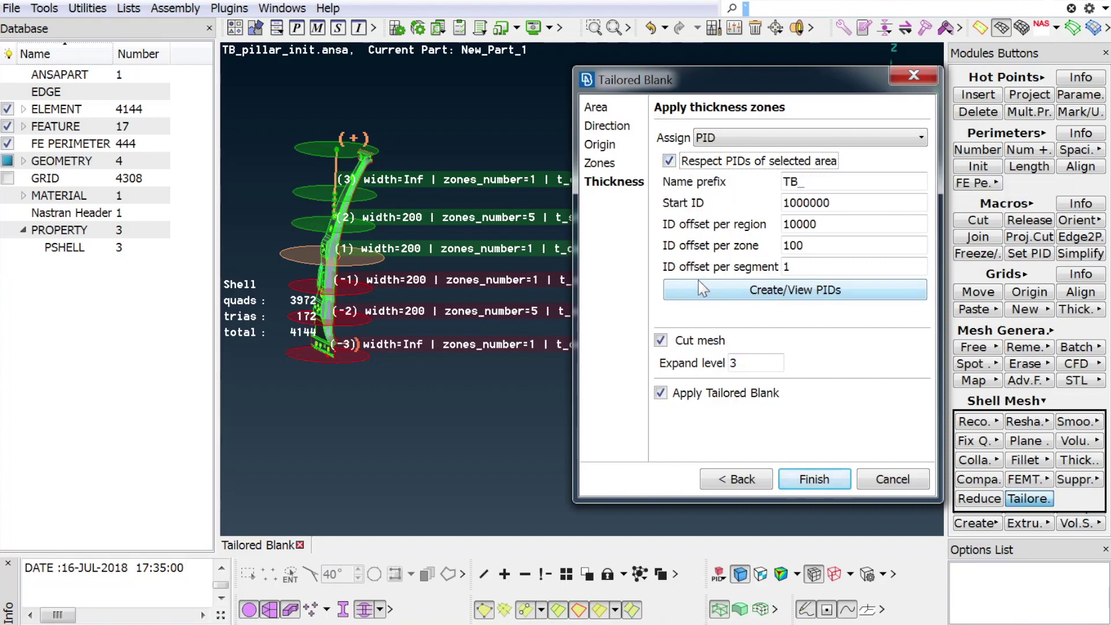
pyautogui.moveTo(706, 292)
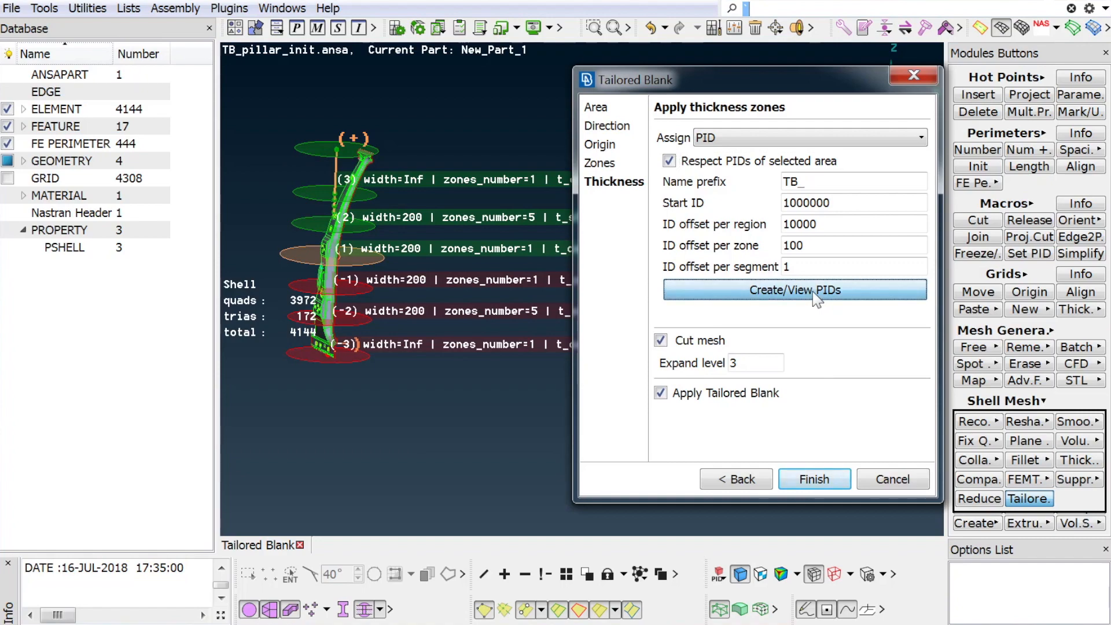
# - Create the 21 TB_ shell properties for regions, zones and segments, then review and close the list
pyautogui.click(794, 289)
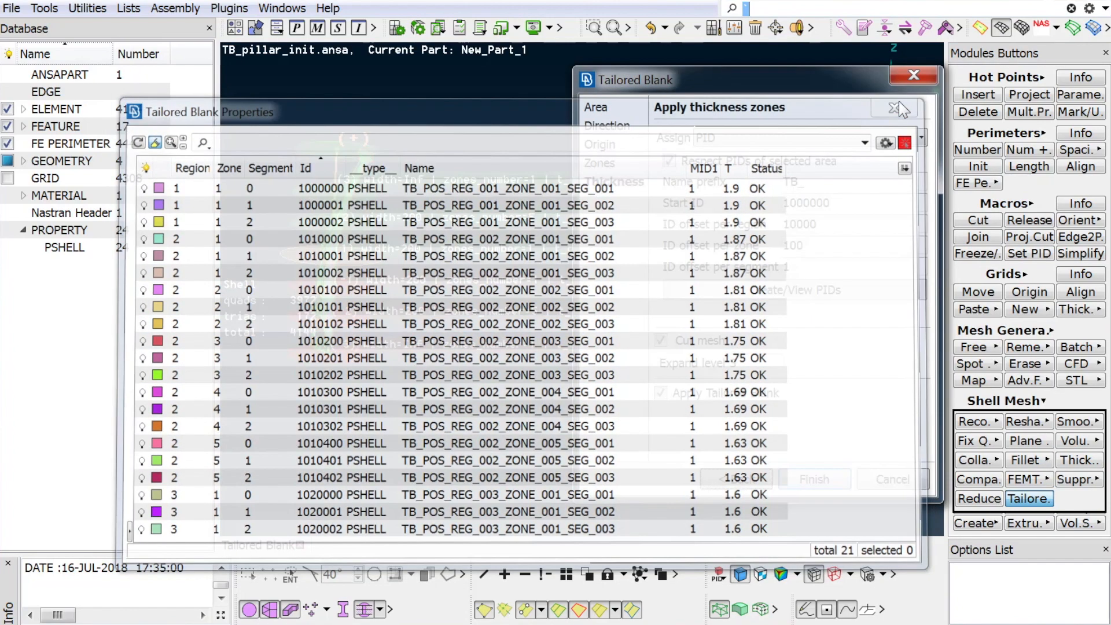
pyautogui.click(891, 109)
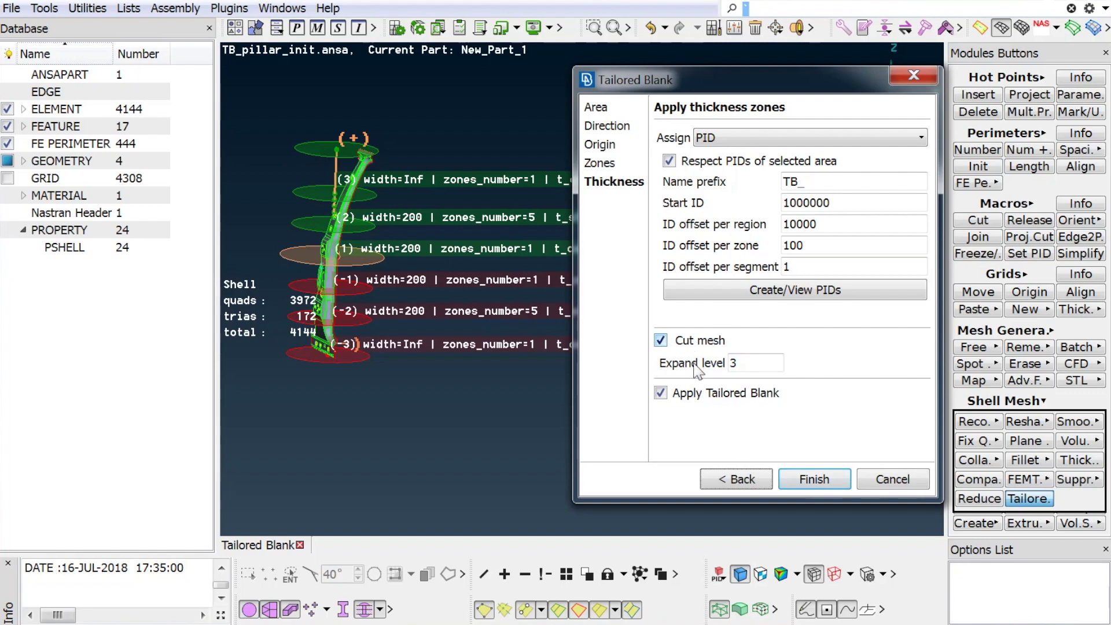
pyautogui.moveTo(753, 362)
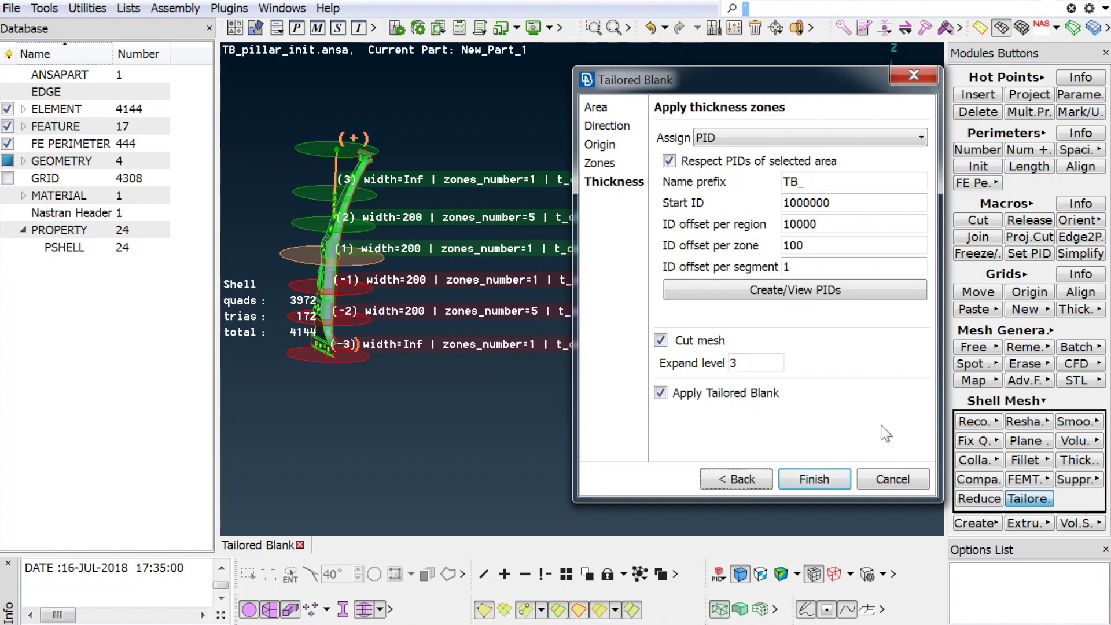
pyautogui.moveTo(747, 436)
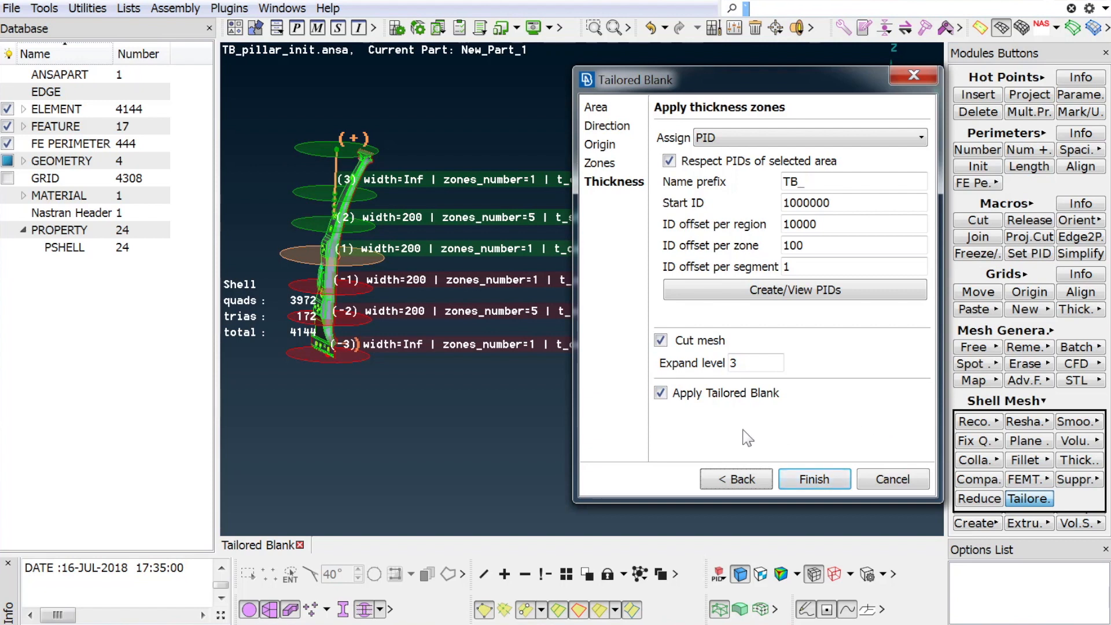
pyautogui.moveTo(780, 445)
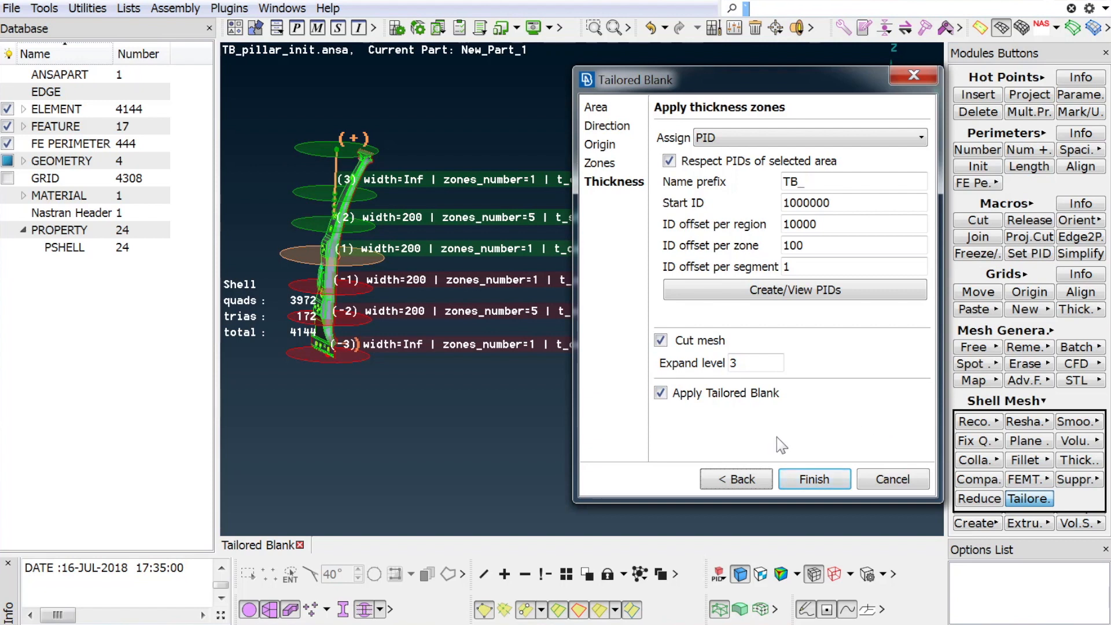
pyautogui.moveTo(842, 422)
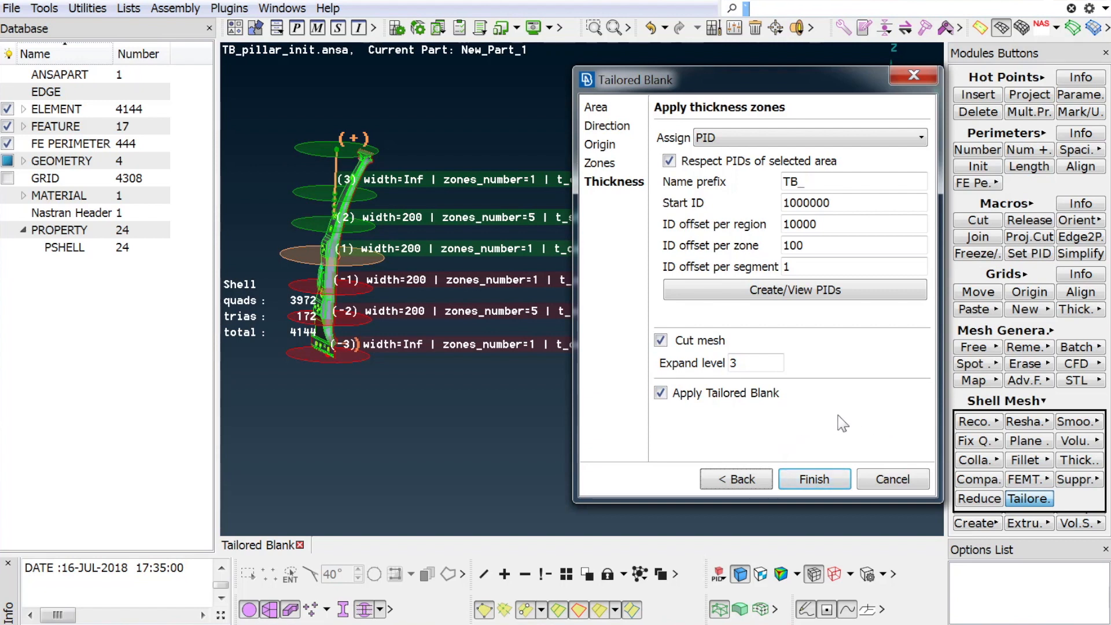
pyautogui.moveTo(741, 431)
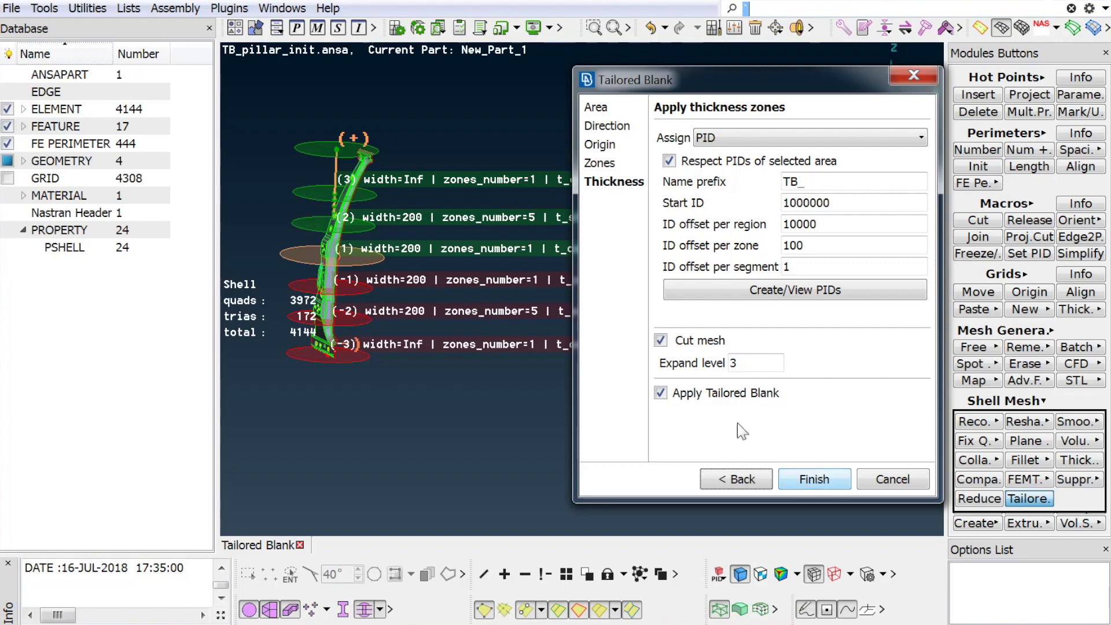
# - Finish the wizard without applying the tailored blank, saving it as a TAILORED_BLANK entity
pyautogui.click(660, 392)
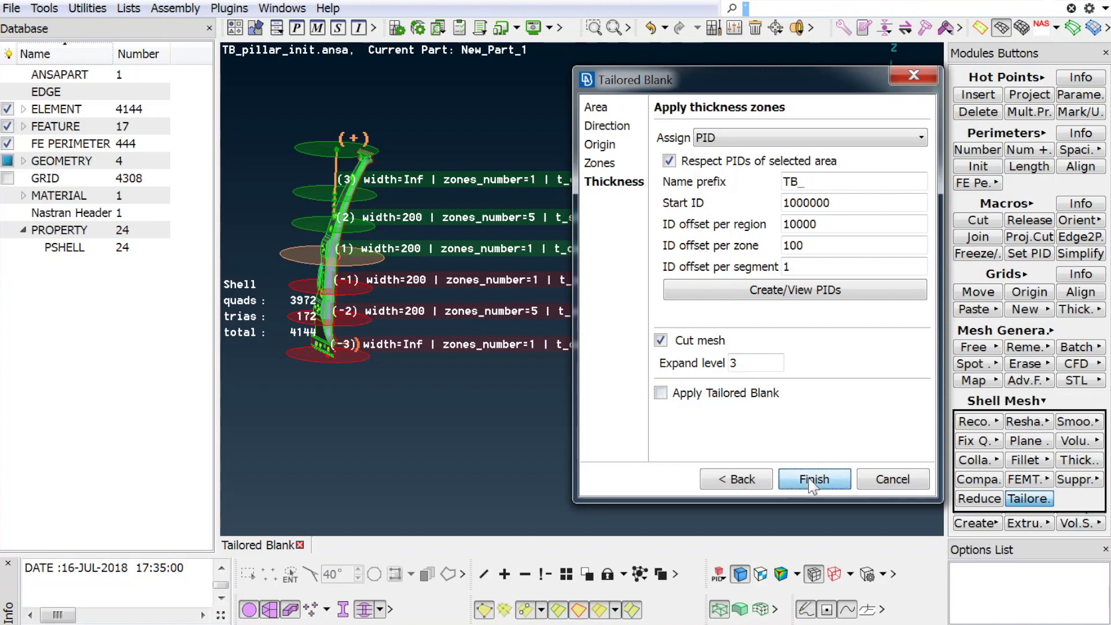
pyautogui.click(814, 479)
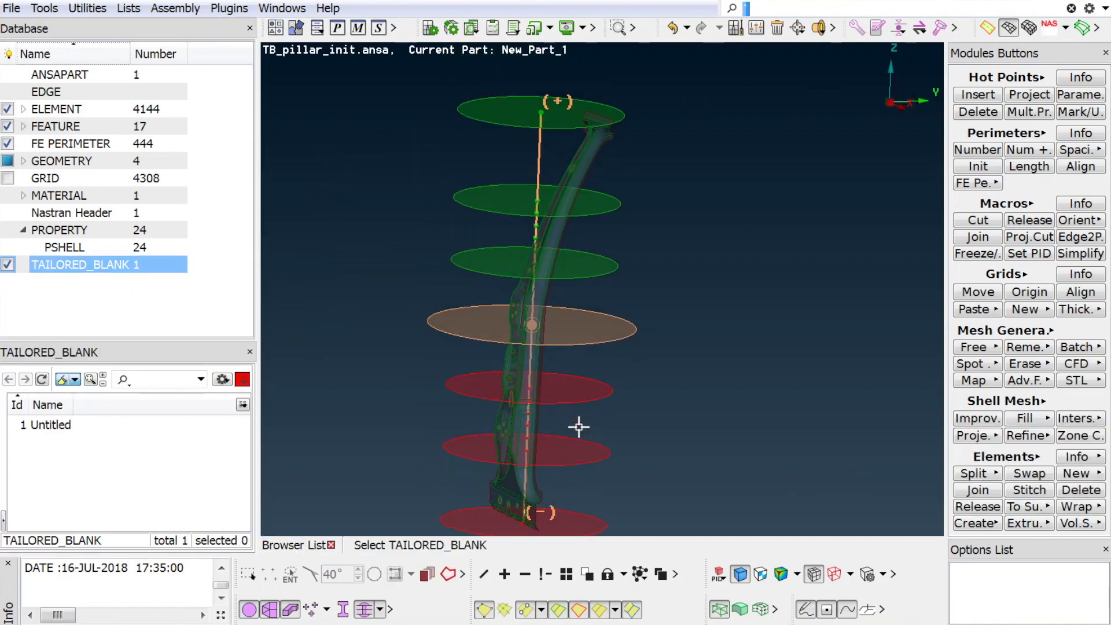
# - Show the available actions for the Untitled tailored blank entry in the list
pyautogui.rightClick(47, 425)
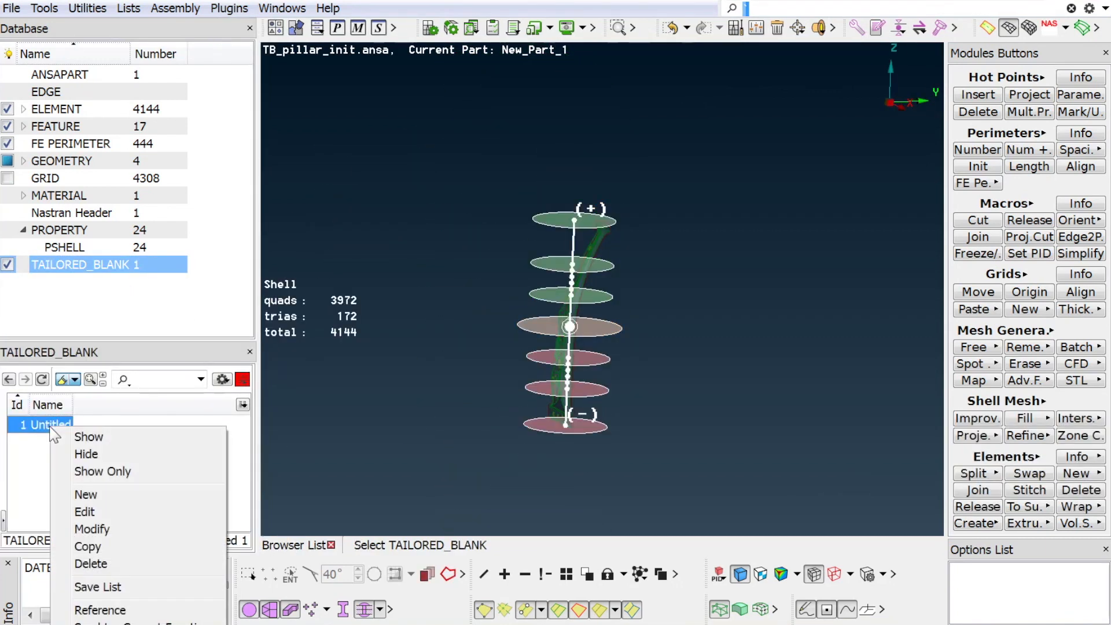